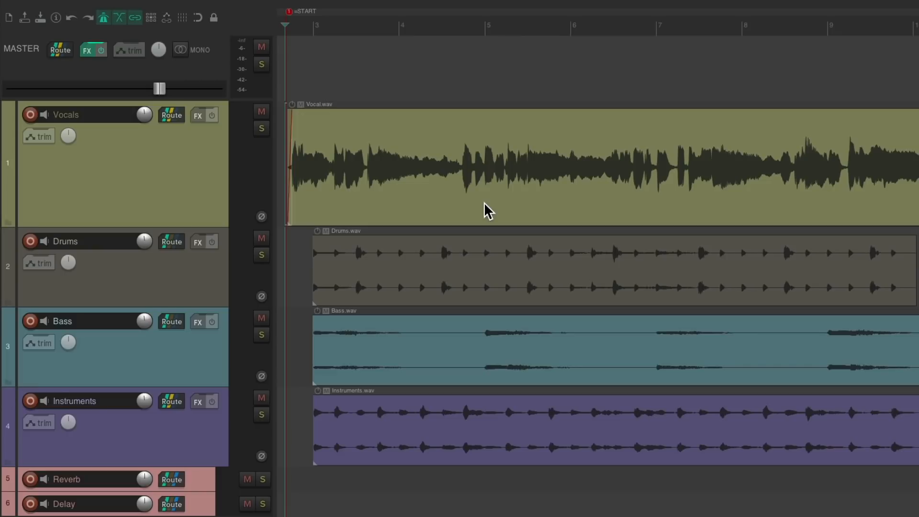
# Open the File menu to reach the Render command.
pyautogui.click(98, 8)
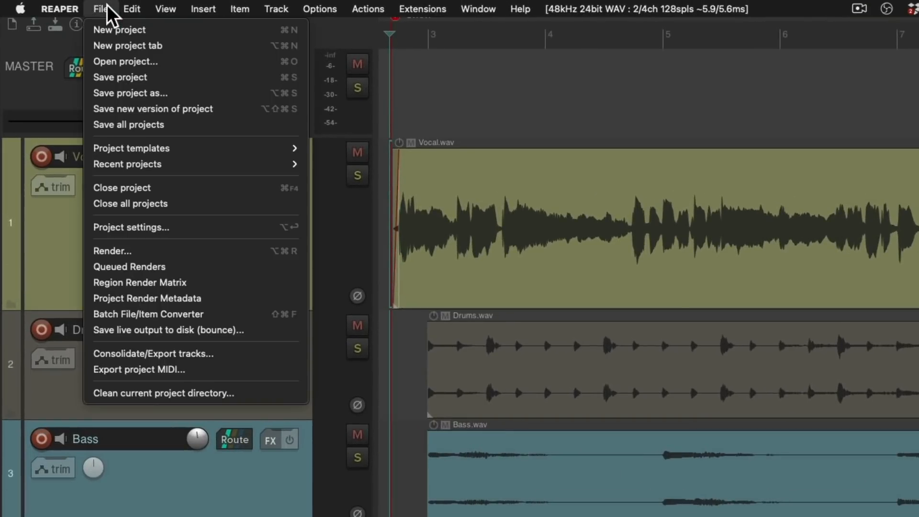
pyautogui.moveTo(112, 250)
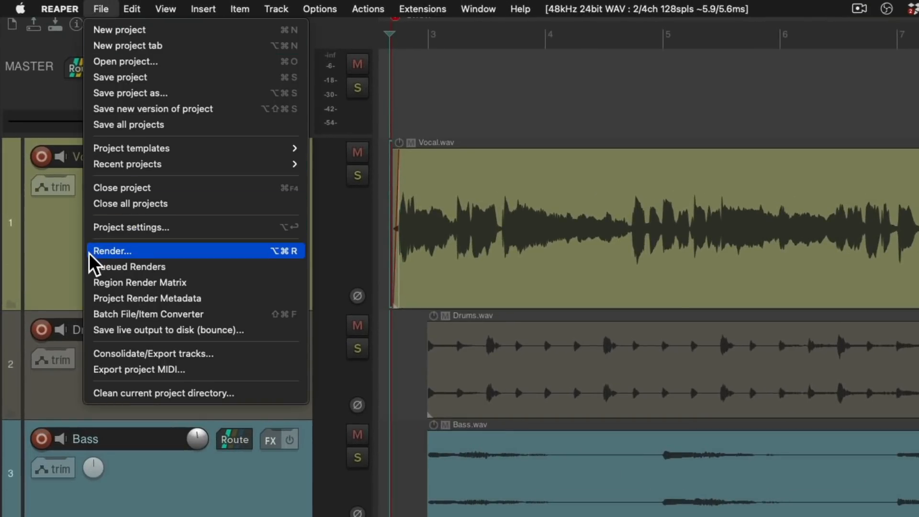
pyautogui.moveTo(260, 262)
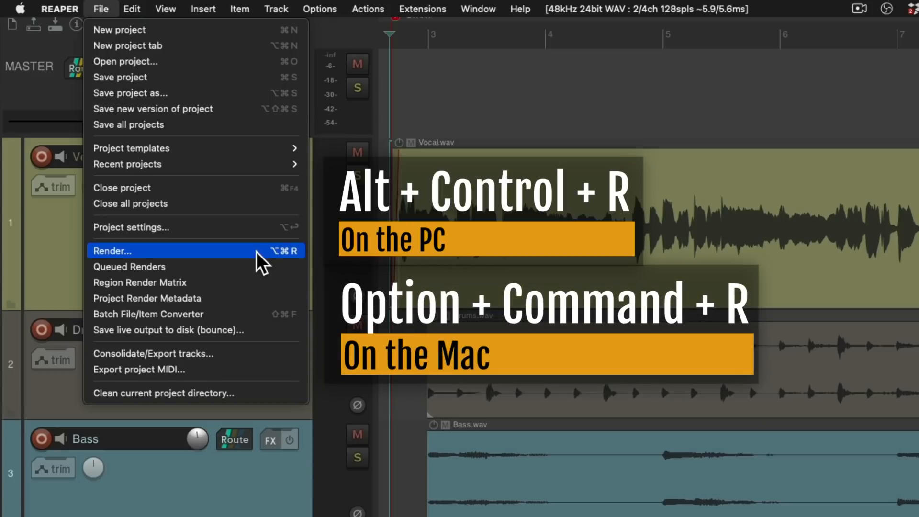
pyautogui.moveTo(260, 259)
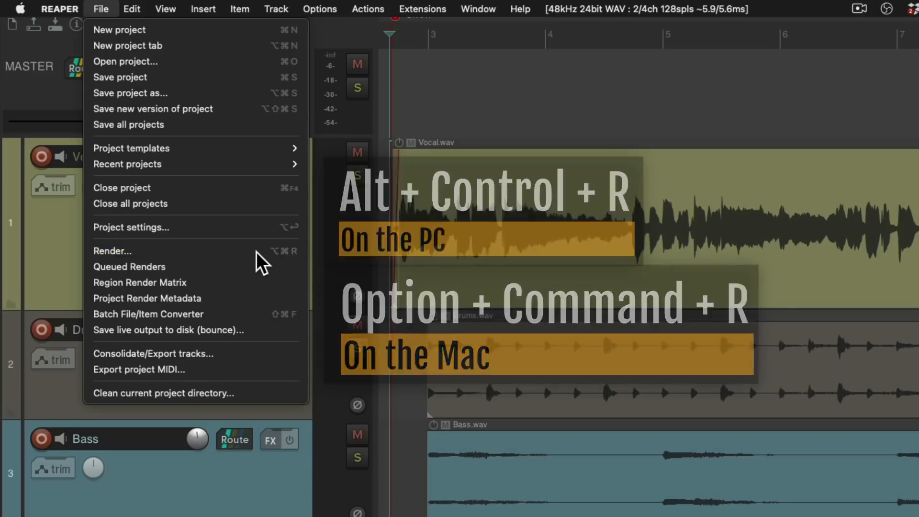
# Open Render to File for the master mix, entire project, 24-bit WAV output.
pyautogui.click(111, 250)
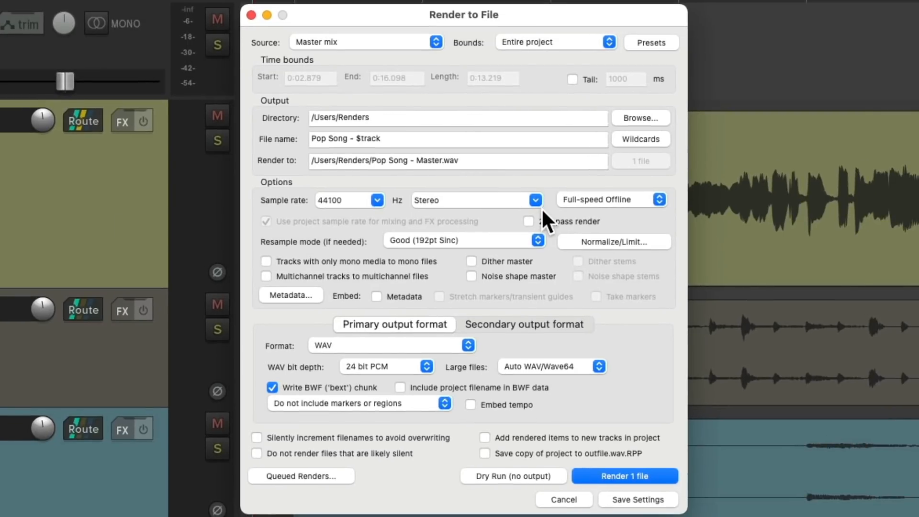
pyautogui.moveTo(392, 67)
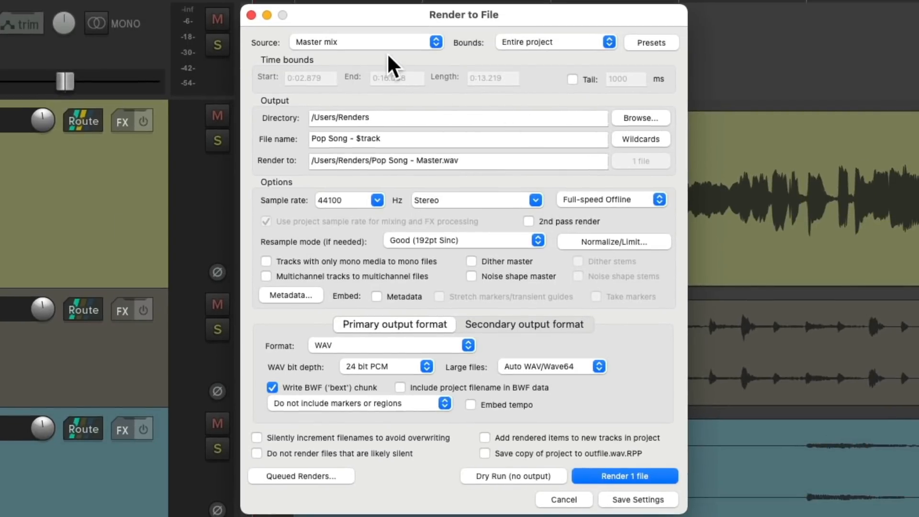
pyautogui.moveTo(566, 64)
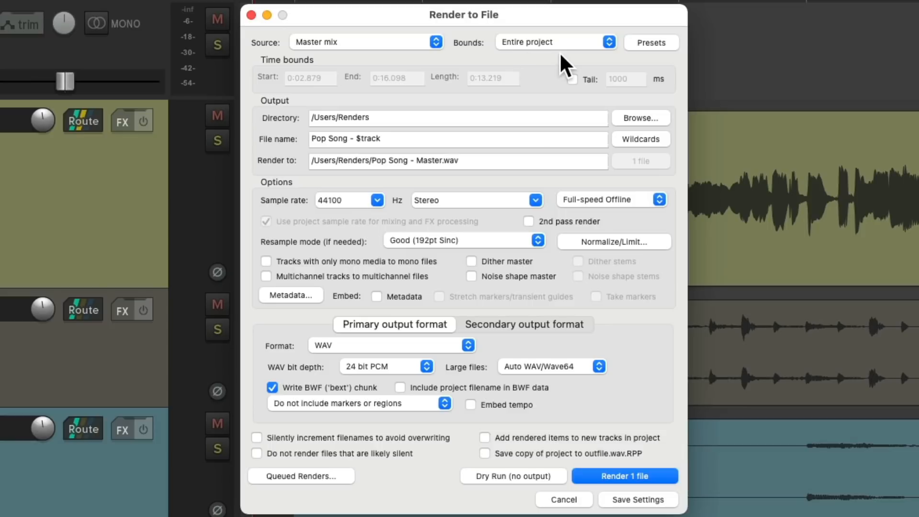
pyautogui.moveTo(419, 132)
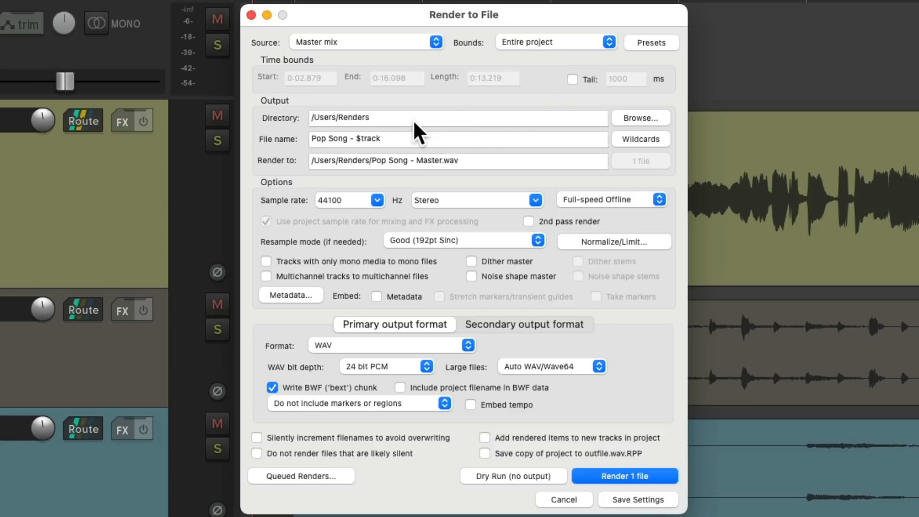
pyautogui.moveTo(438, 153)
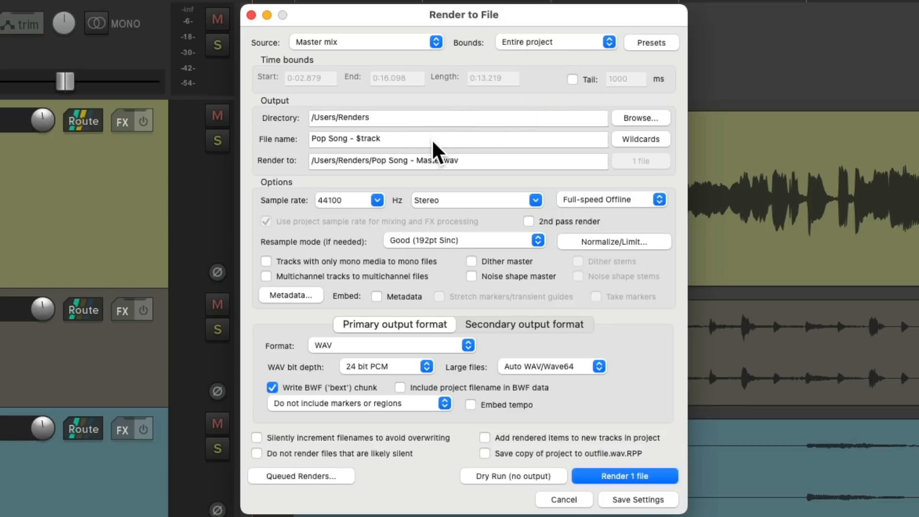
pyautogui.moveTo(466, 220)
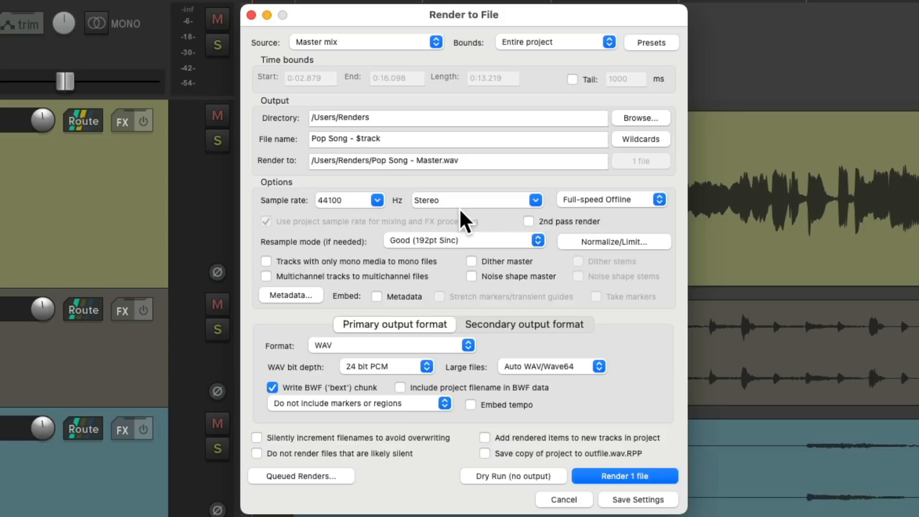
pyautogui.moveTo(447, 384)
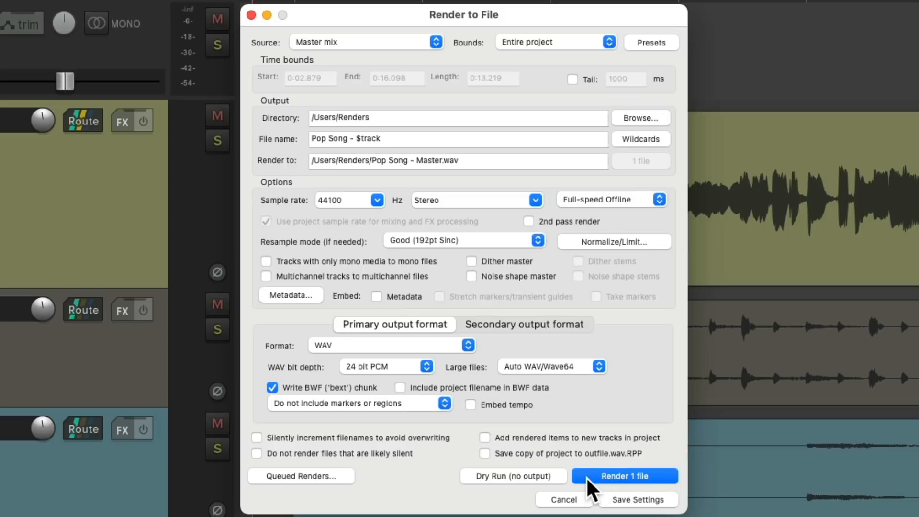
# Render the master mix to Pop Song - Master.wav and review its -1.5 dB peak.
pyautogui.click(623, 475)
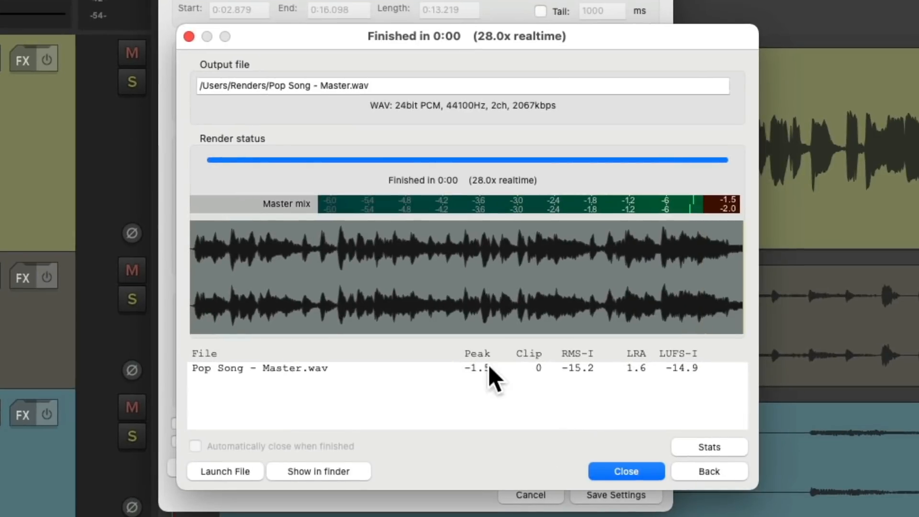
pyautogui.moveTo(536, 314)
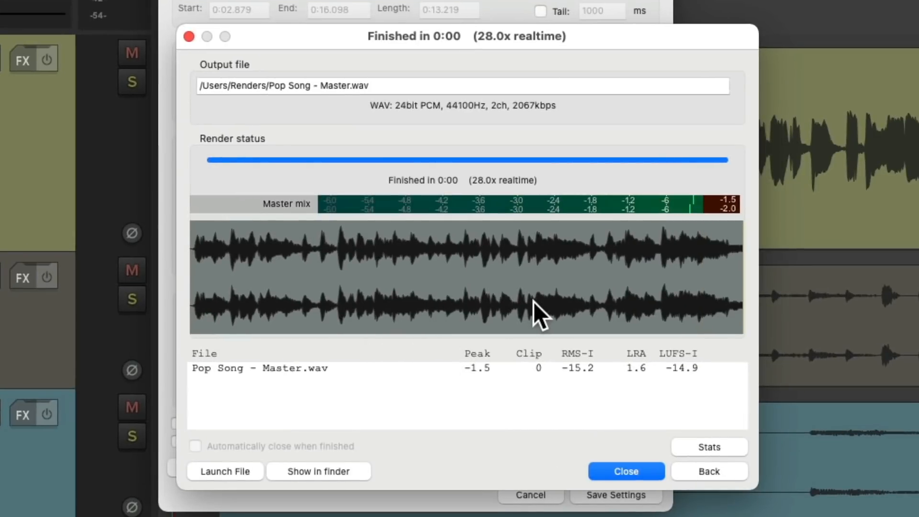
pyautogui.moveTo(526, 403)
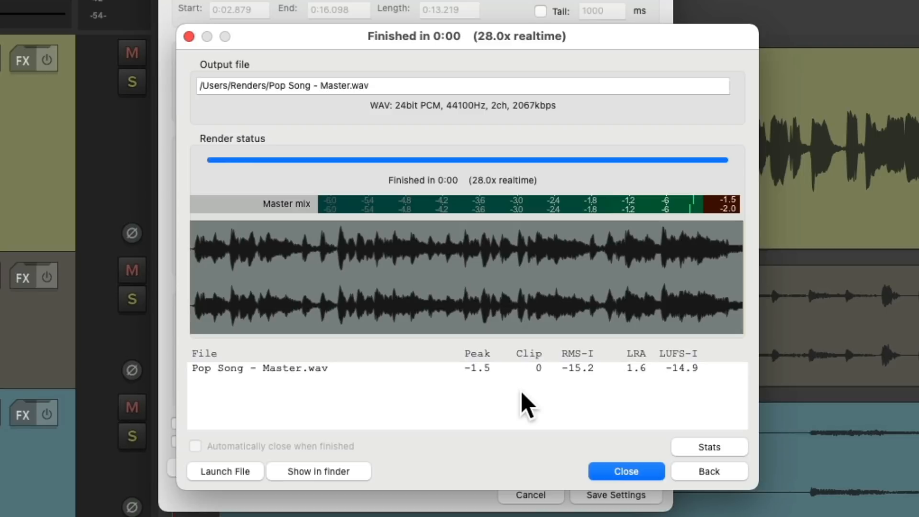
pyautogui.moveTo(536, 395)
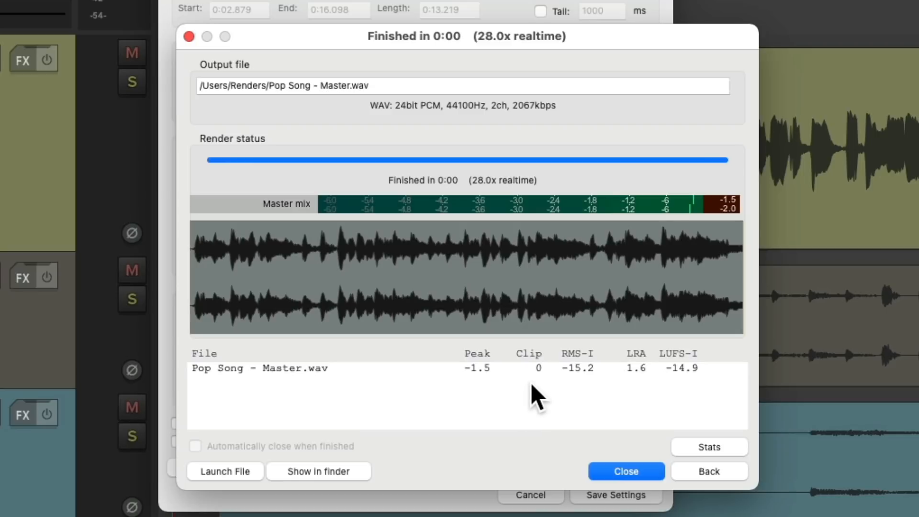
pyautogui.moveTo(486, 398)
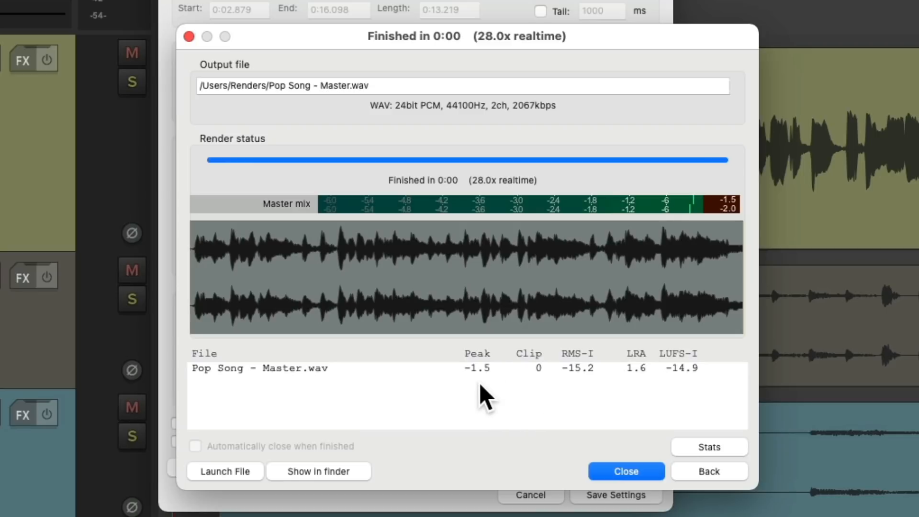
pyautogui.moveTo(695, 392)
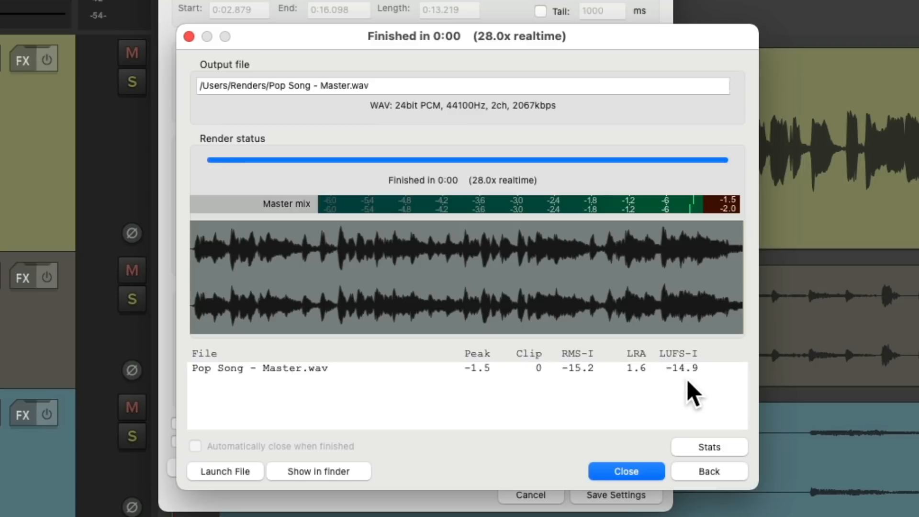
pyautogui.moveTo(480, 401)
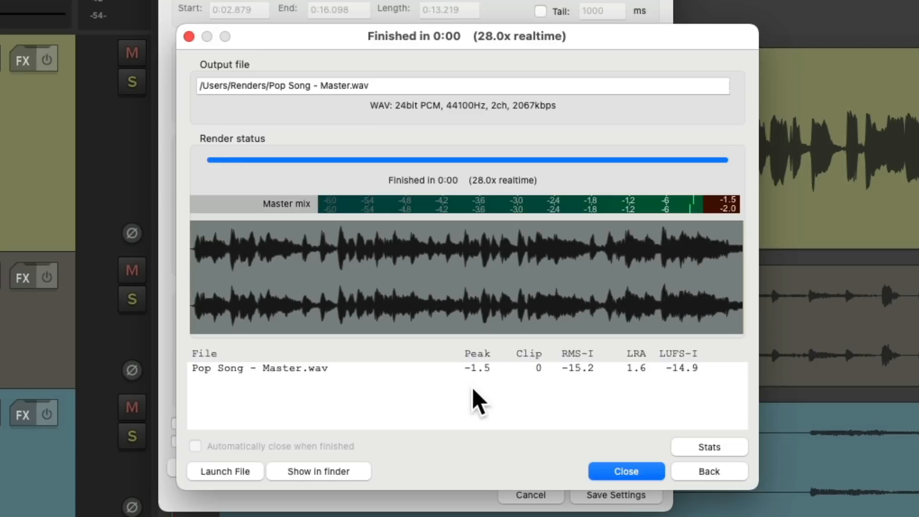
pyautogui.moveTo(465, 404)
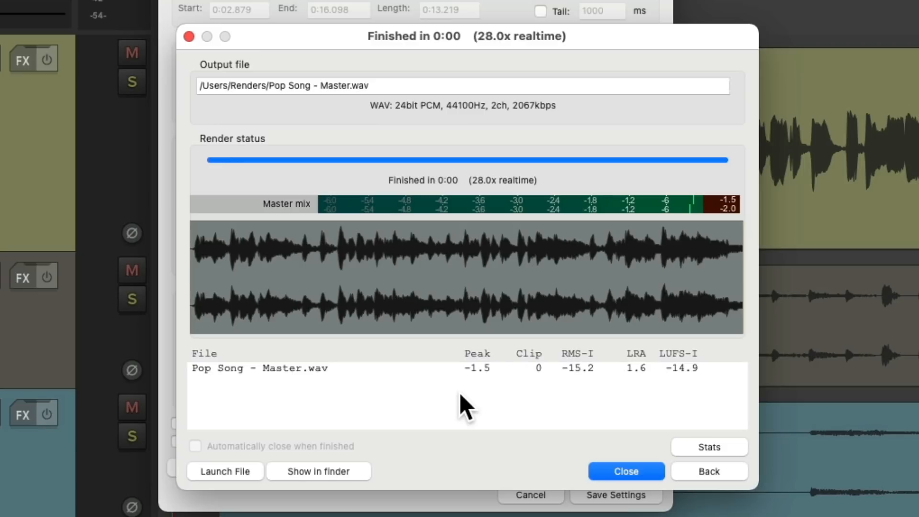
pyautogui.moveTo(480, 398)
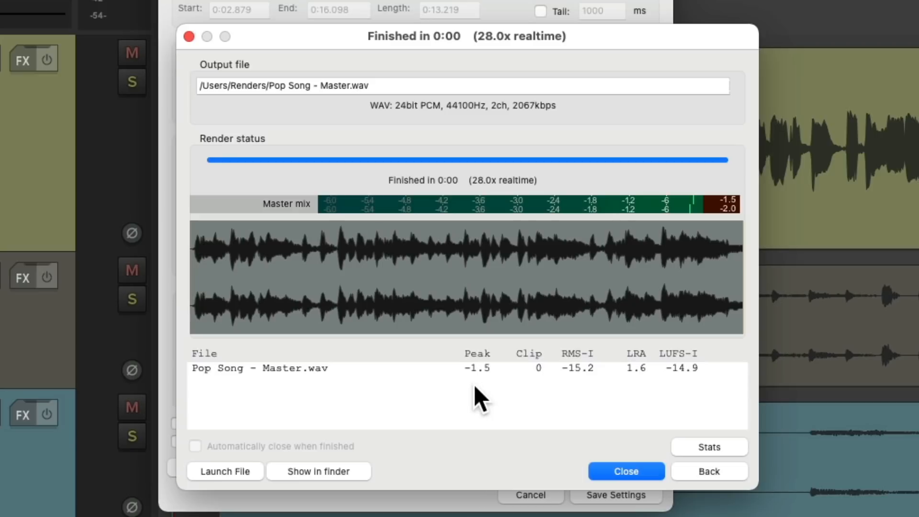
# Enable post-render normalization to a Peak target of -3 dB.
pyautogui.click(708, 470)
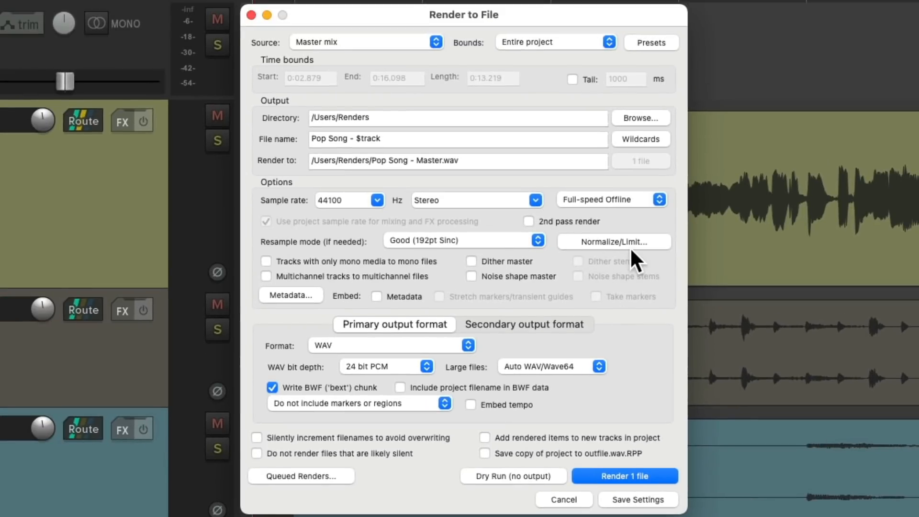
pyautogui.click(612, 241)
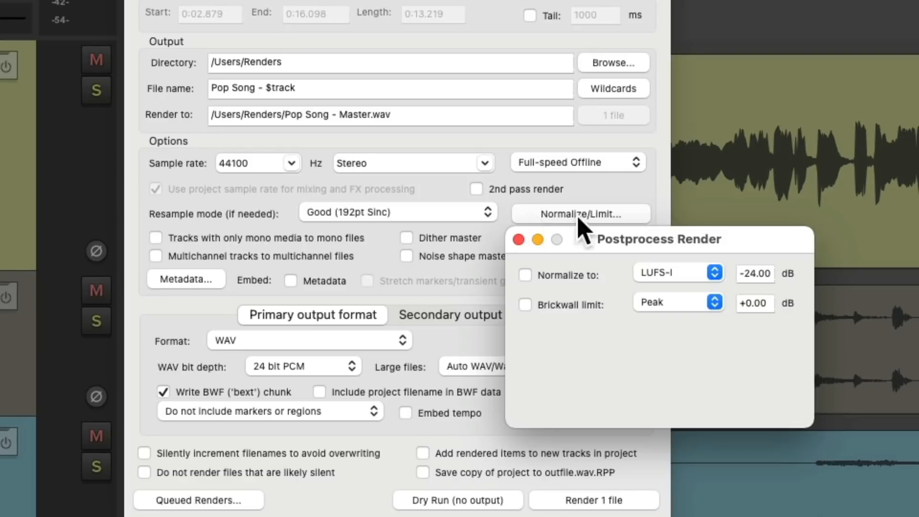
pyautogui.moveTo(643, 290)
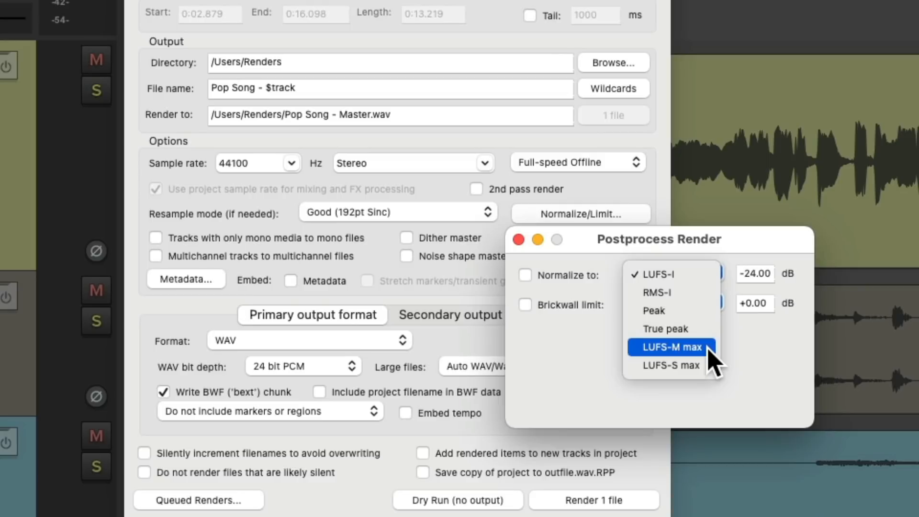
pyautogui.moveTo(698, 310)
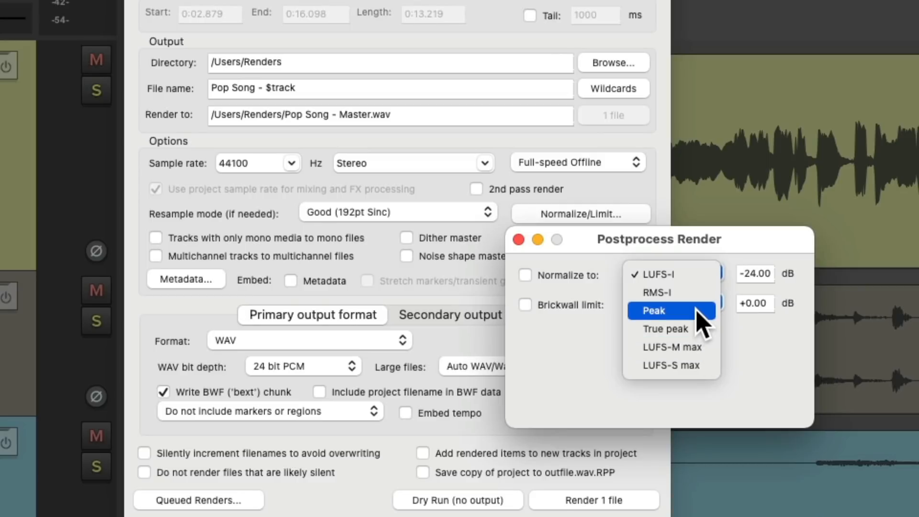
pyautogui.moveTo(665, 328)
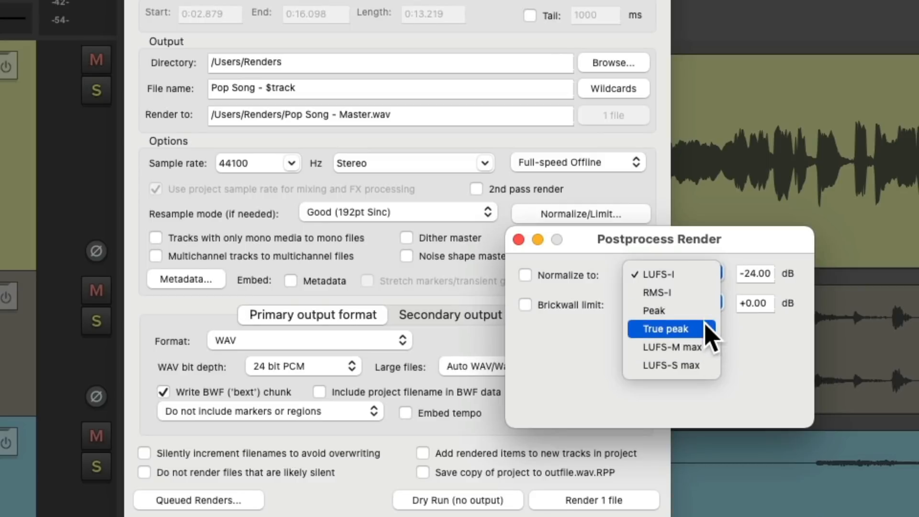
pyautogui.moveTo(671, 310)
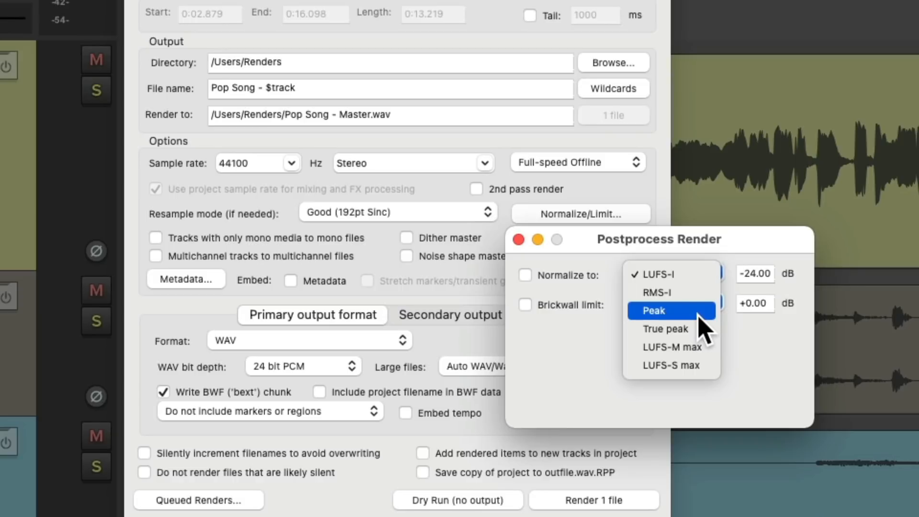
pyautogui.moveTo(663, 328)
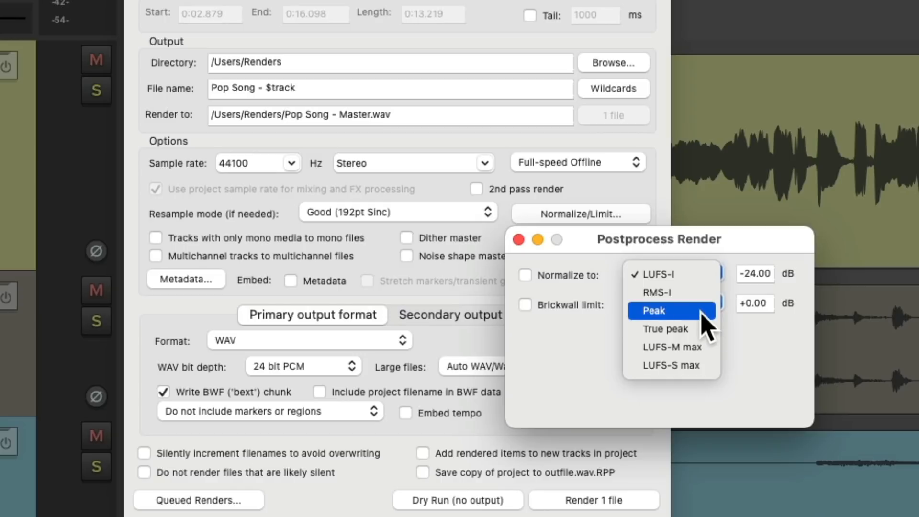
pyautogui.click(655, 310)
pyautogui.write('-3')
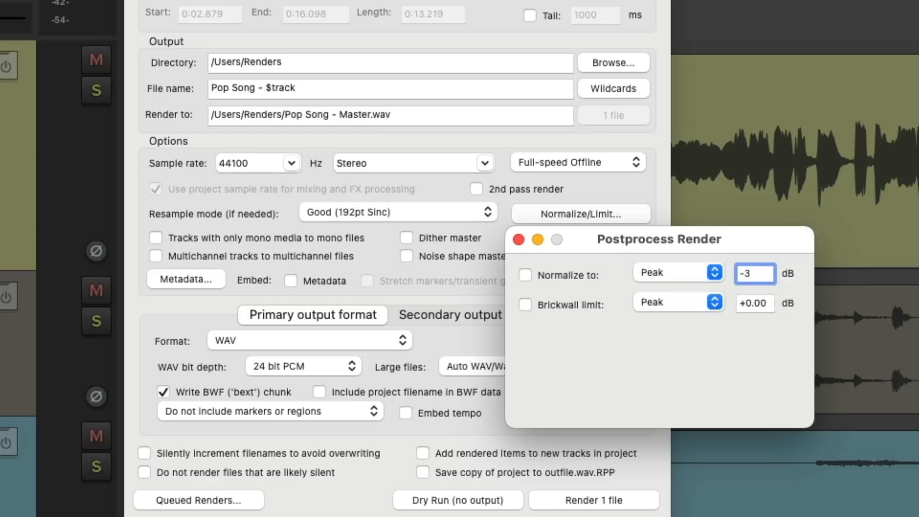
pyautogui.click(755, 273)
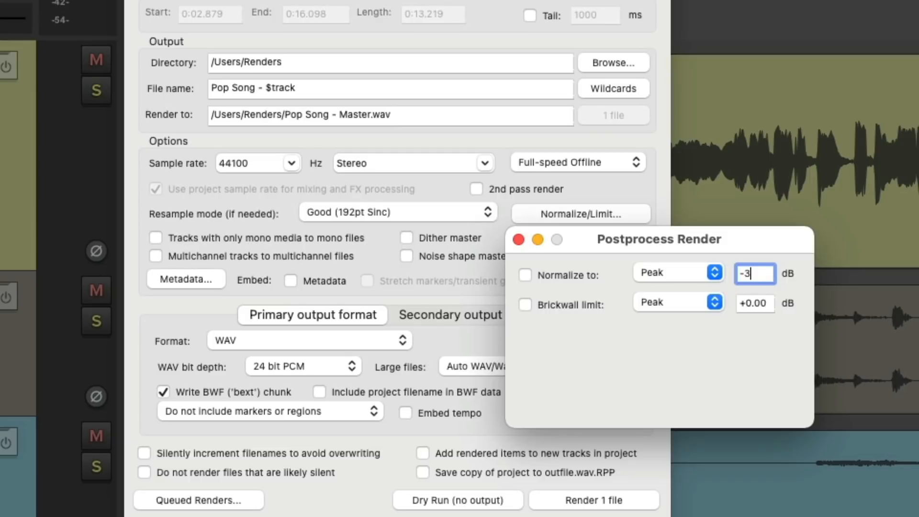
pyautogui.click(525, 275)
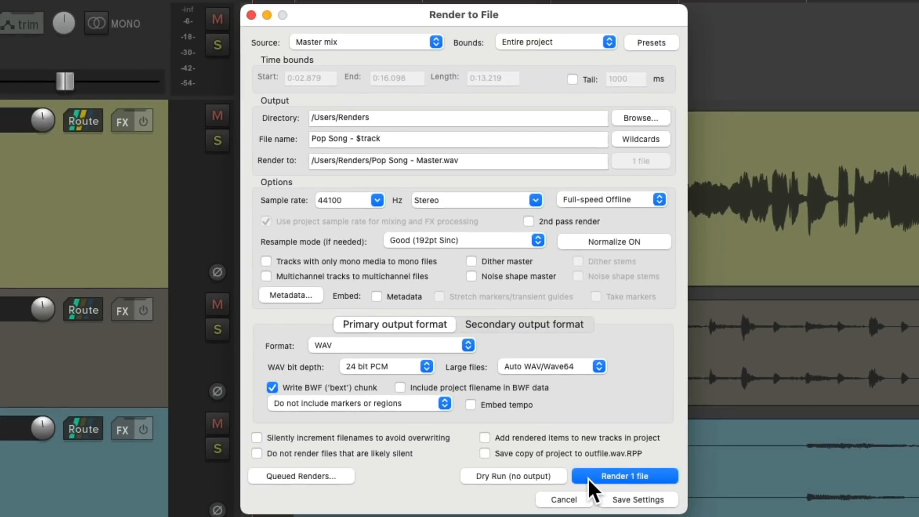
pyautogui.click(624, 476)
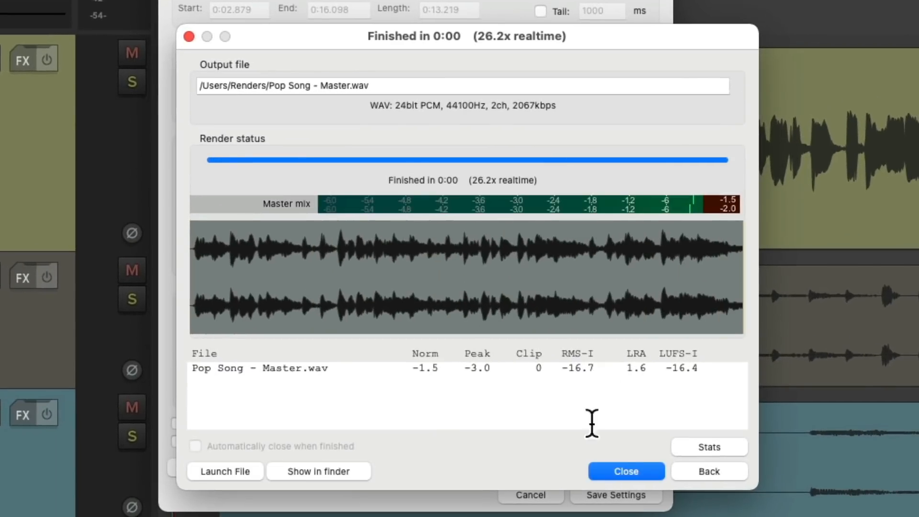
pyautogui.moveTo(433, 404)
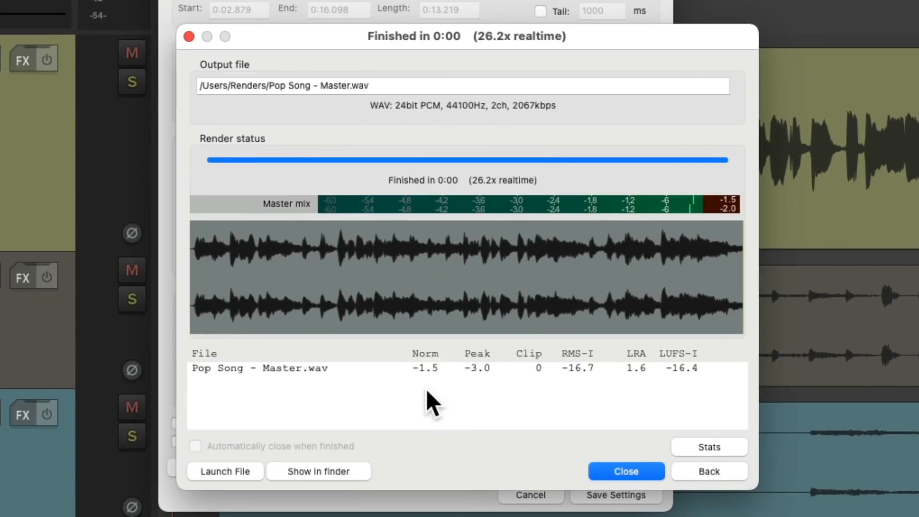
pyautogui.moveTo(432, 393)
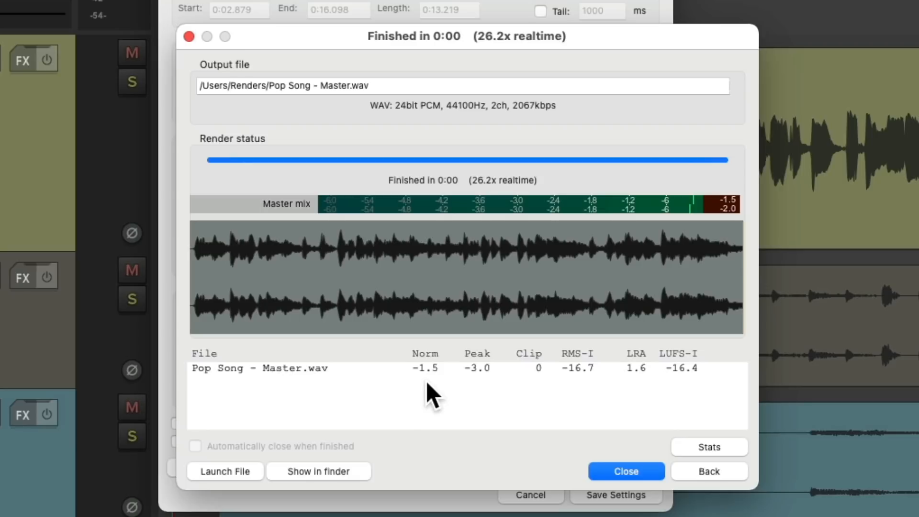
pyautogui.moveTo(505, 387)
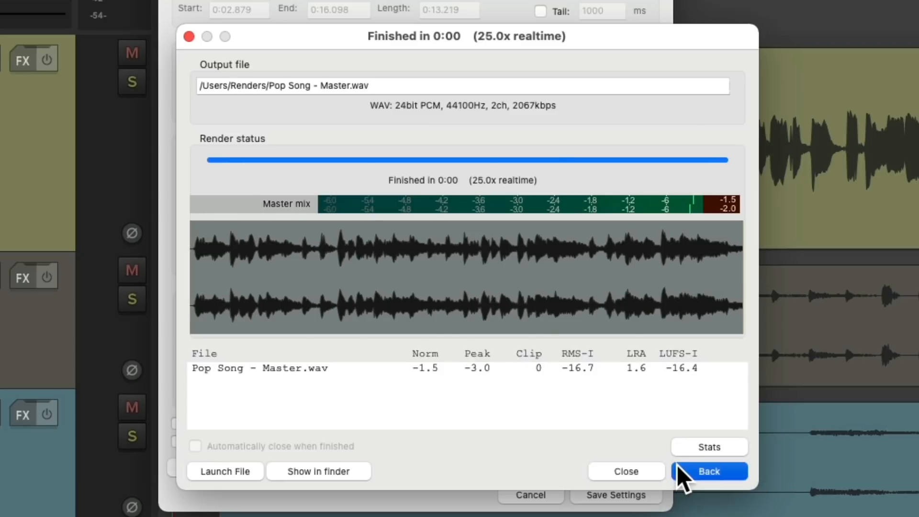
# Change the peak normalization target to -0.3 dB and close Postprocess Render.
pyautogui.click(708, 471)
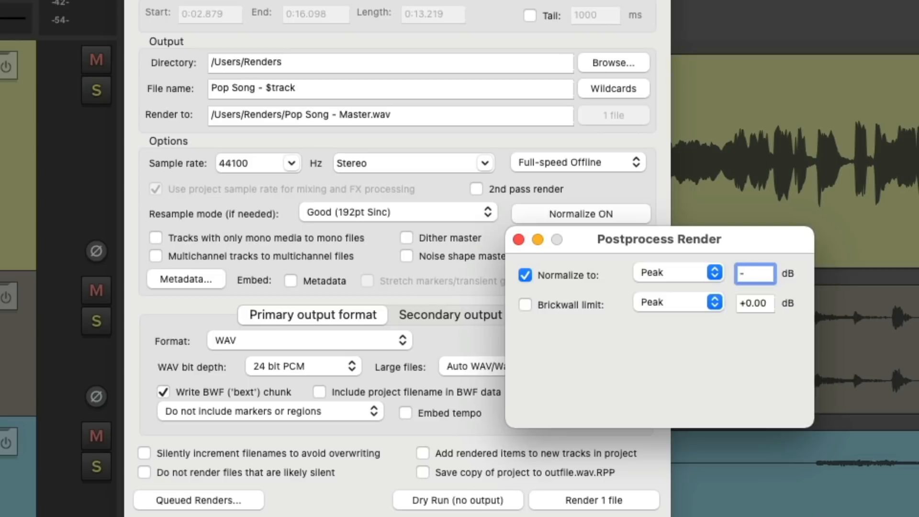
pyautogui.write('-0.3')
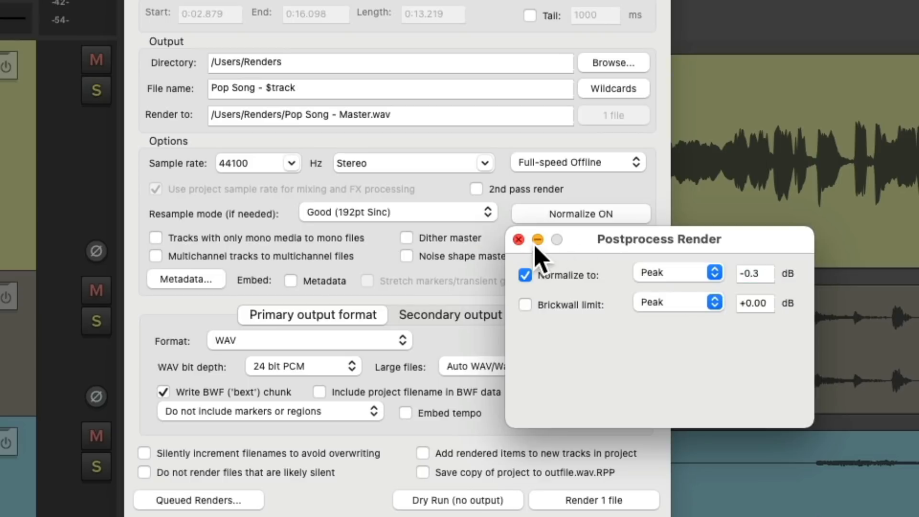
pyautogui.click(517, 239)
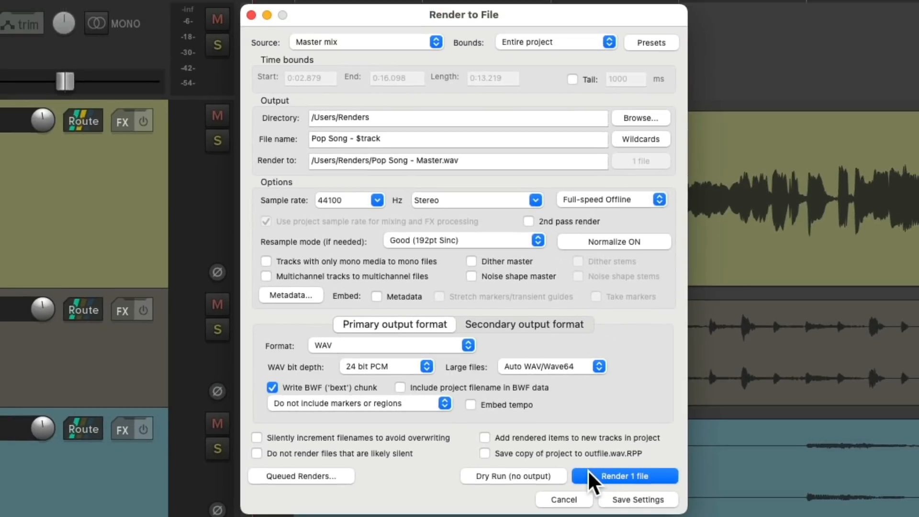
# Re-render Pop Song - Master.wav so it peaks at -0.3 dB.
pyautogui.click(623, 476)
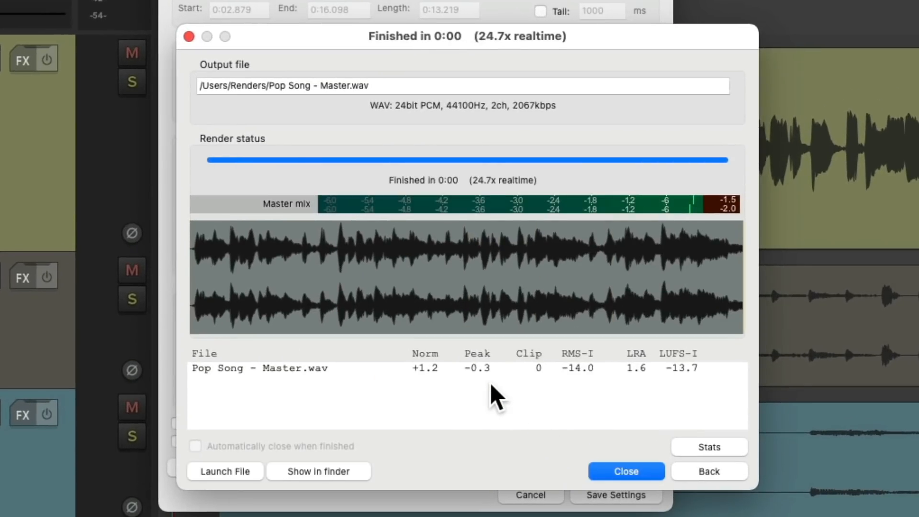
pyautogui.moveTo(515, 393)
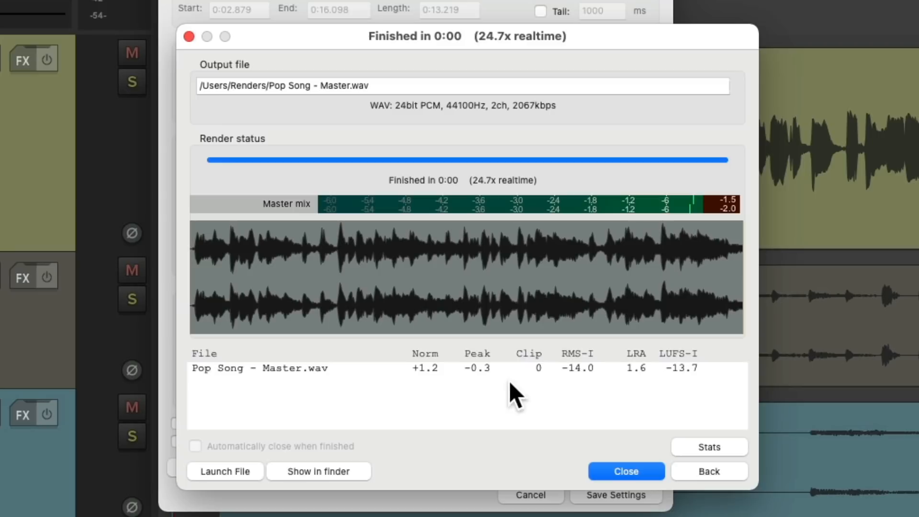
pyautogui.moveTo(433, 395)
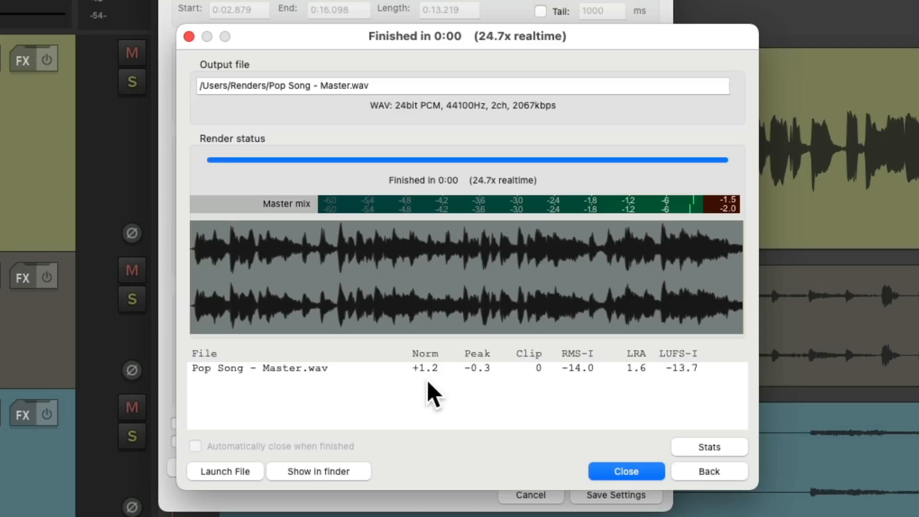
pyautogui.moveTo(497, 393)
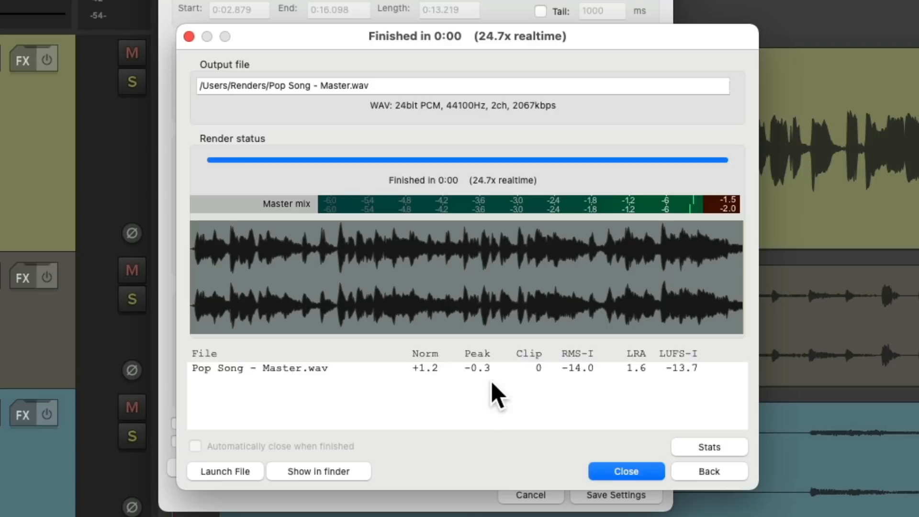
pyautogui.moveTo(495, 398)
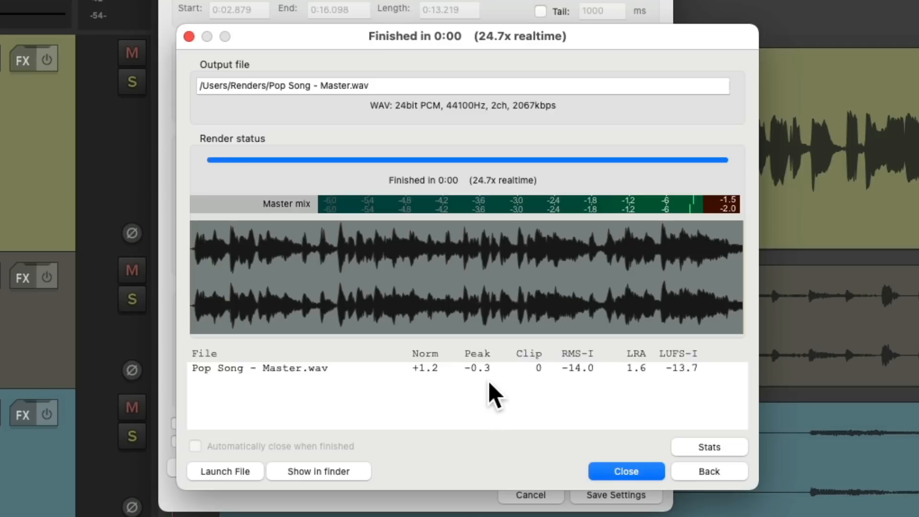
pyautogui.moveTo(695, 387)
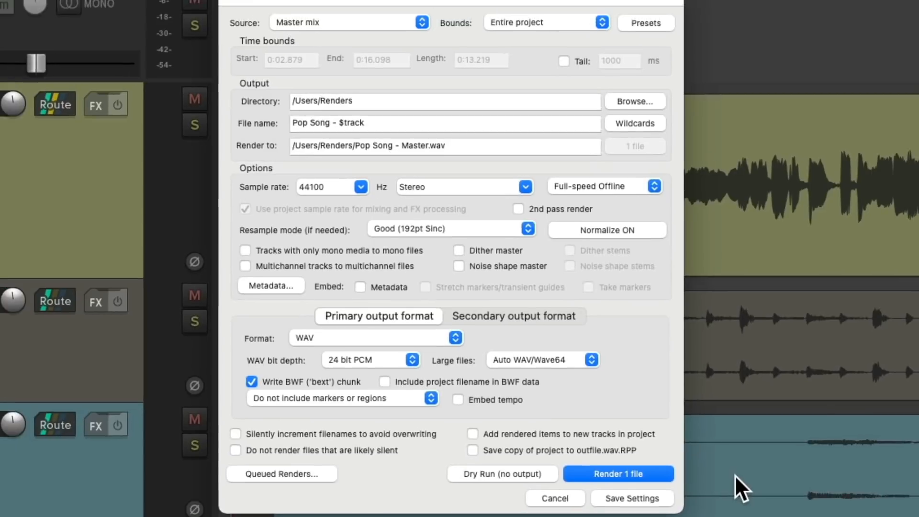
# Switch normalization from Peak to LUFS-I with a -14.00 dB target.
pyautogui.click(606, 229)
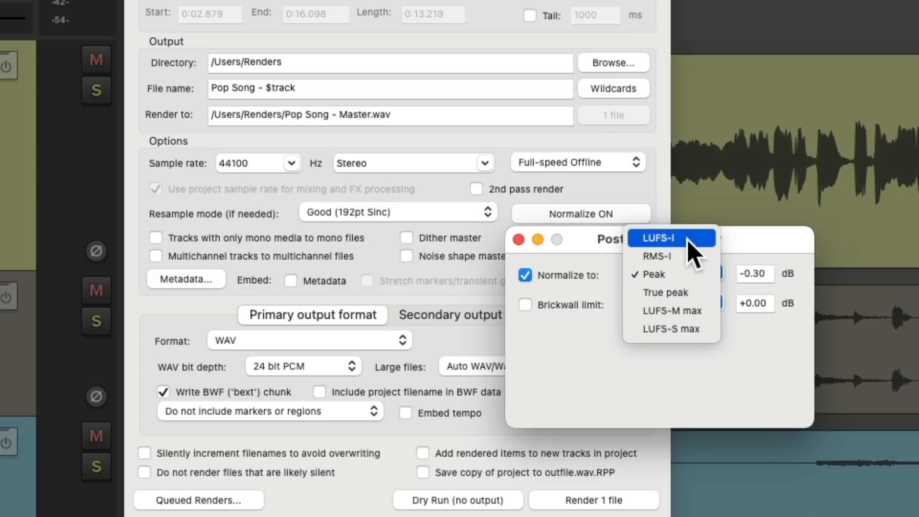
pyautogui.click(658, 238)
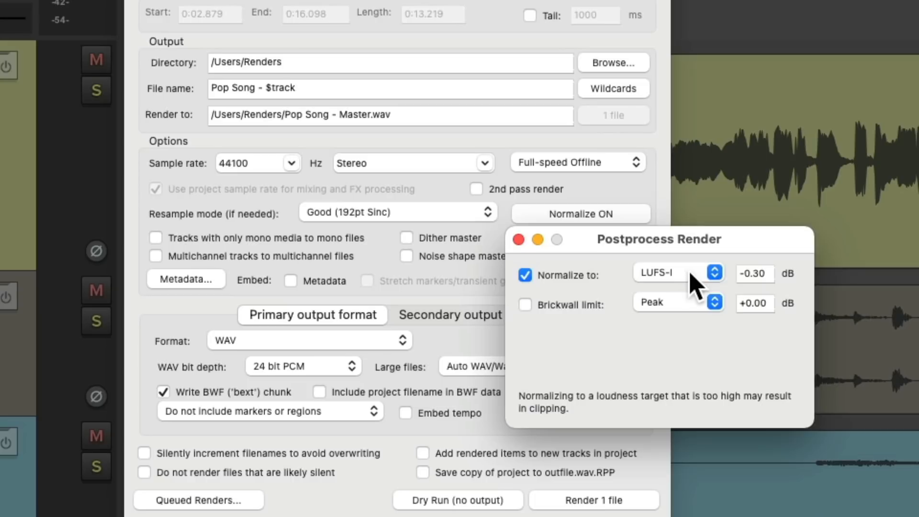
pyautogui.moveTo(776, 287)
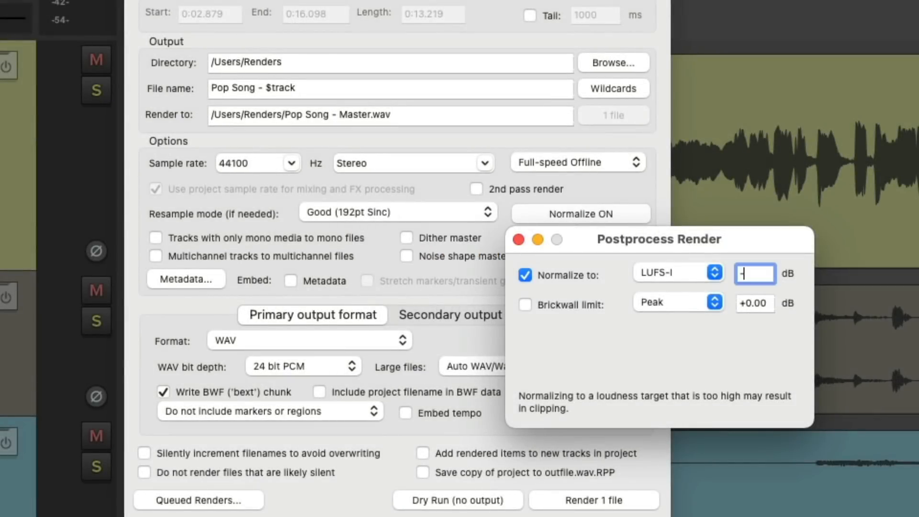
pyautogui.write('-14.00')
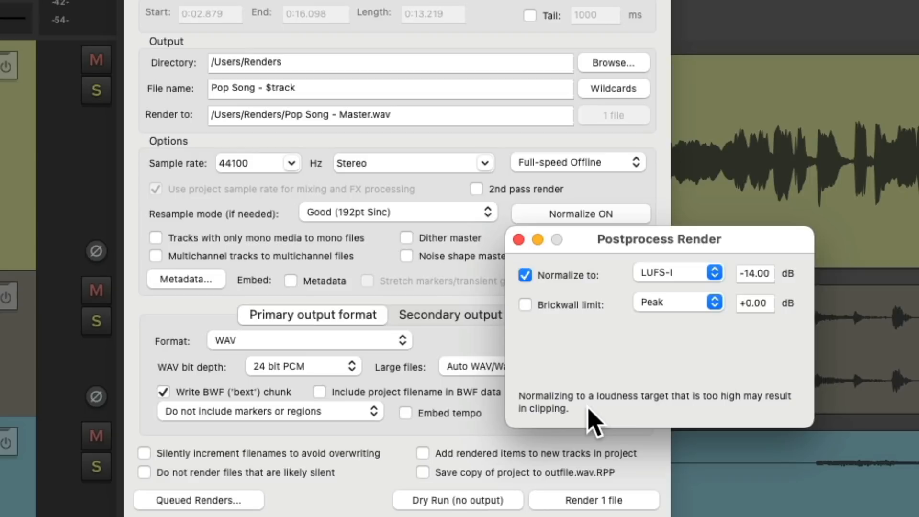
pyautogui.moveTo(656, 419)
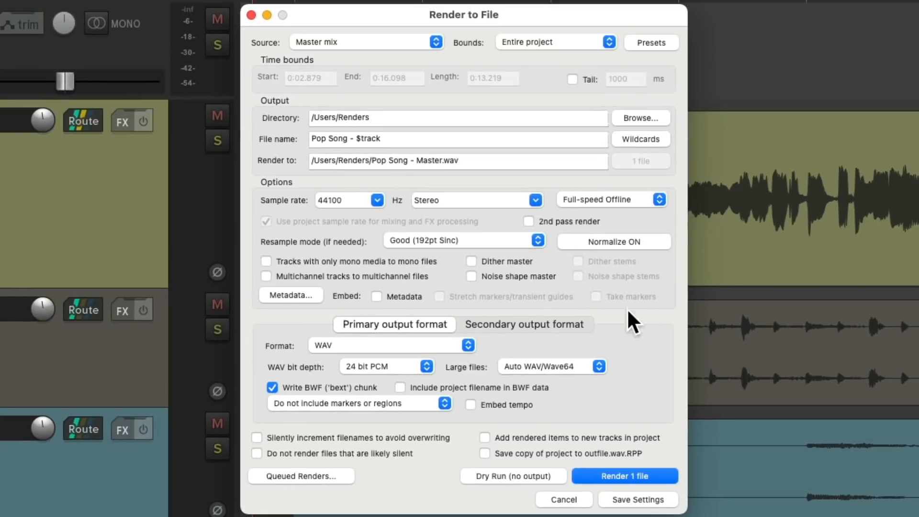
# Render the master at -14.0 LUFS-I (peak -0.6 dB), then go back to render settings.
pyautogui.click(623, 476)
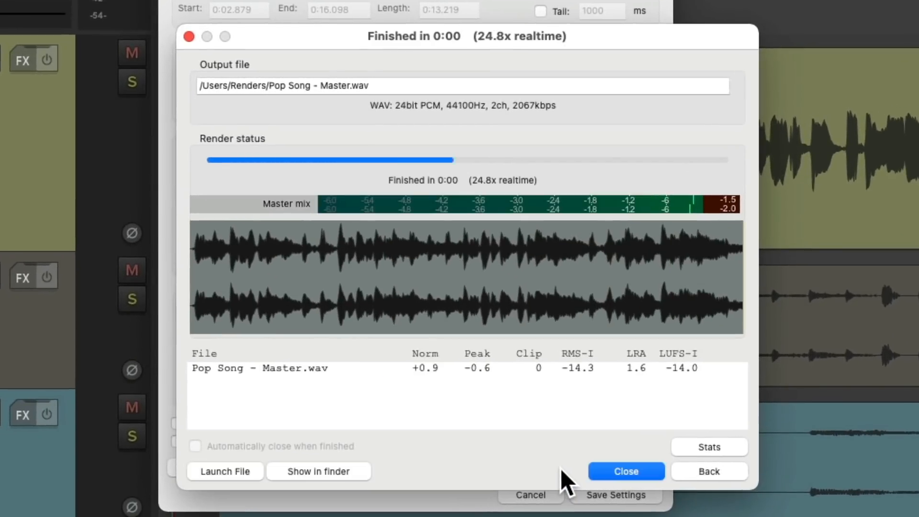
pyautogui.moveTo(652, 432)
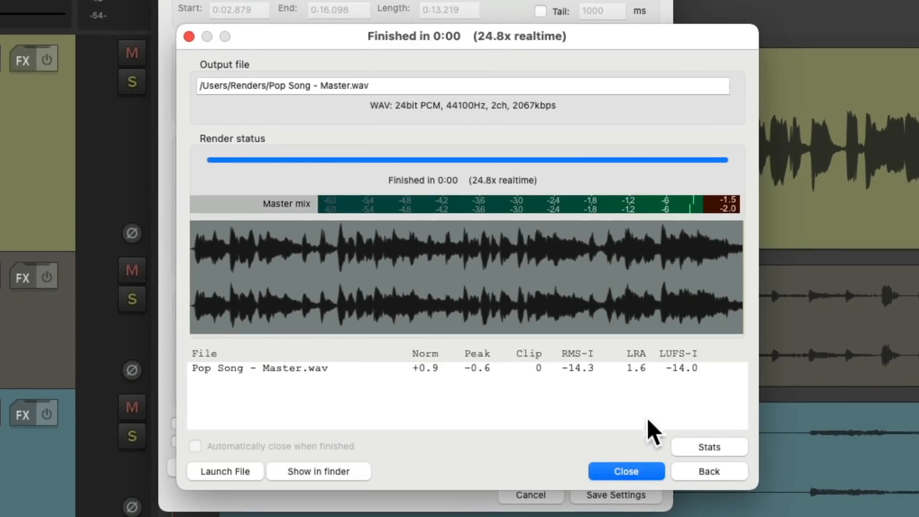
pyautogui.moveTo(696, 391)
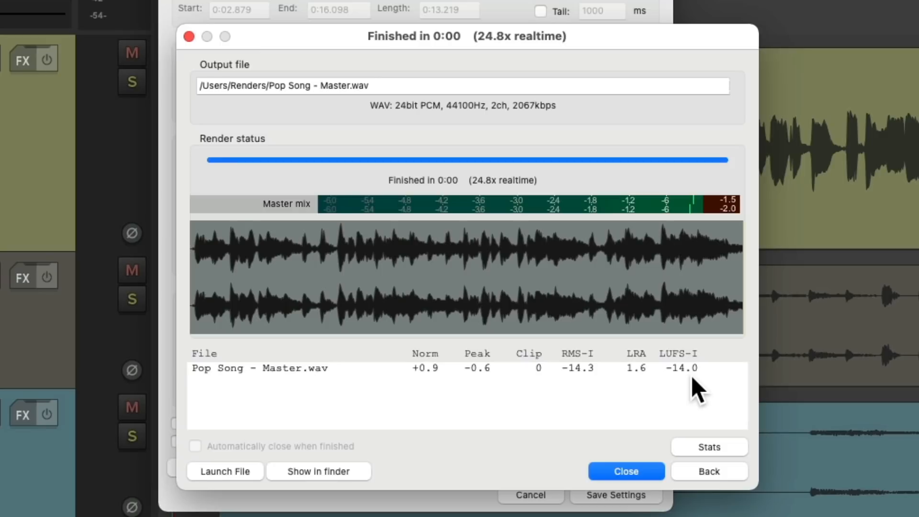
pyautogui.moveTo(551, 392)
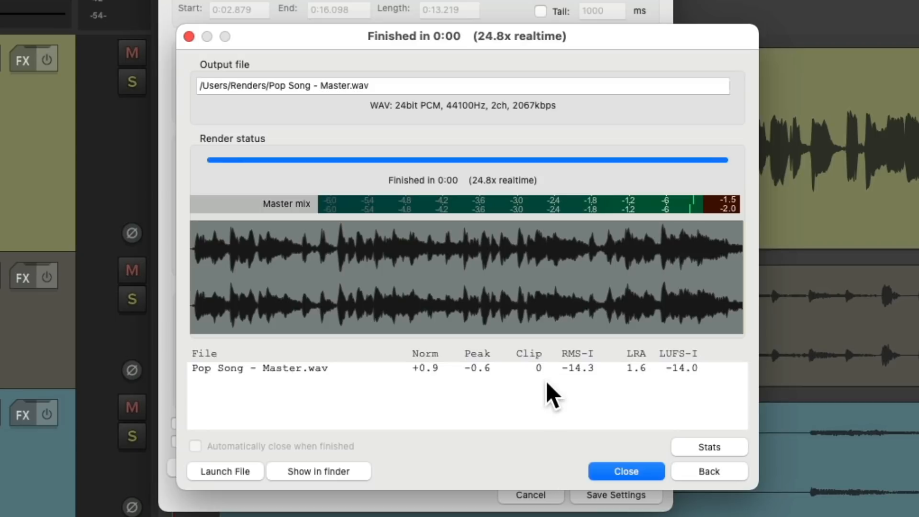
pyautogui.click(625, 471)
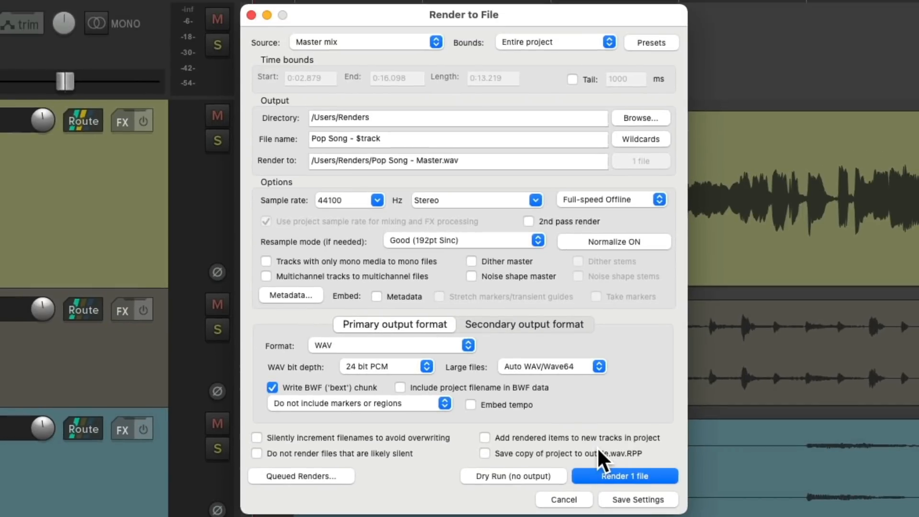
# Raise the LUFS-I normalization target to -9 dB and close Postprocess Render.
pyautogui.click(612, 241)
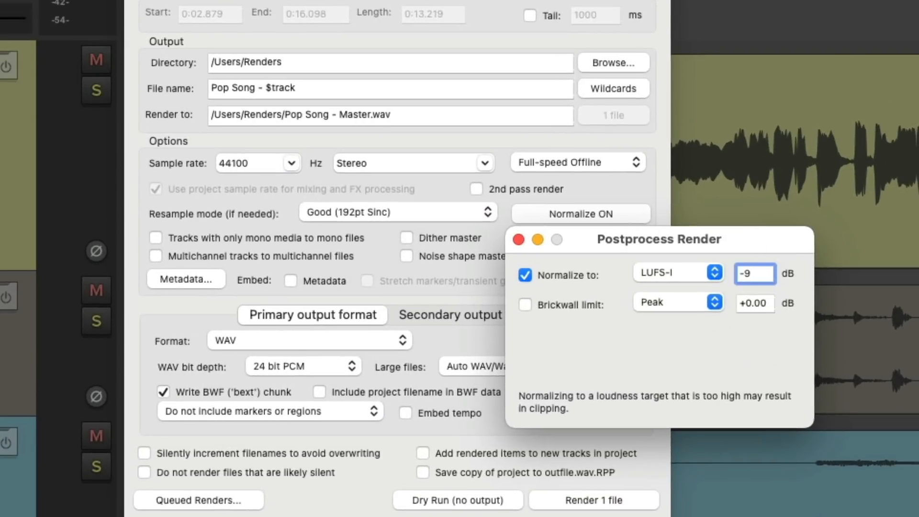
pyautogui.moveTo(625, 420)
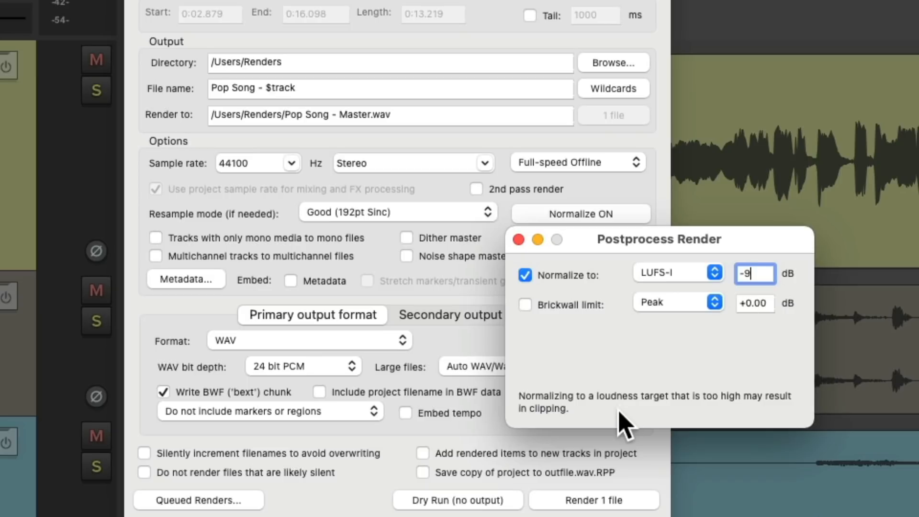
pyautogui.moveTo(522, 287)
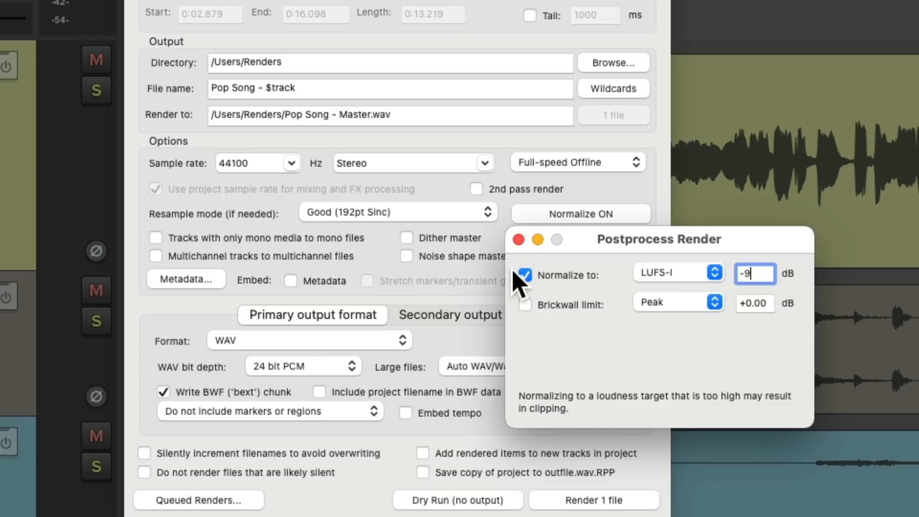
pyautogui.click(593, 499)
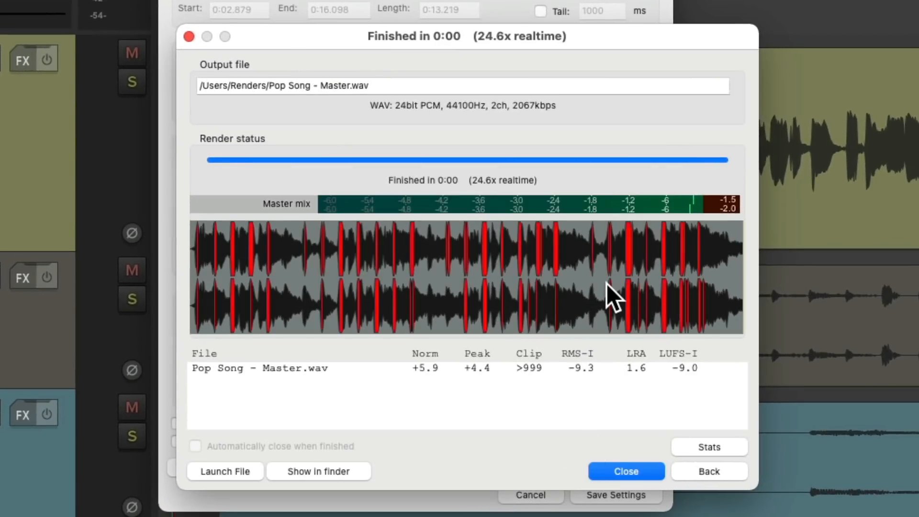
pyautogui.moveTo(528, 403)
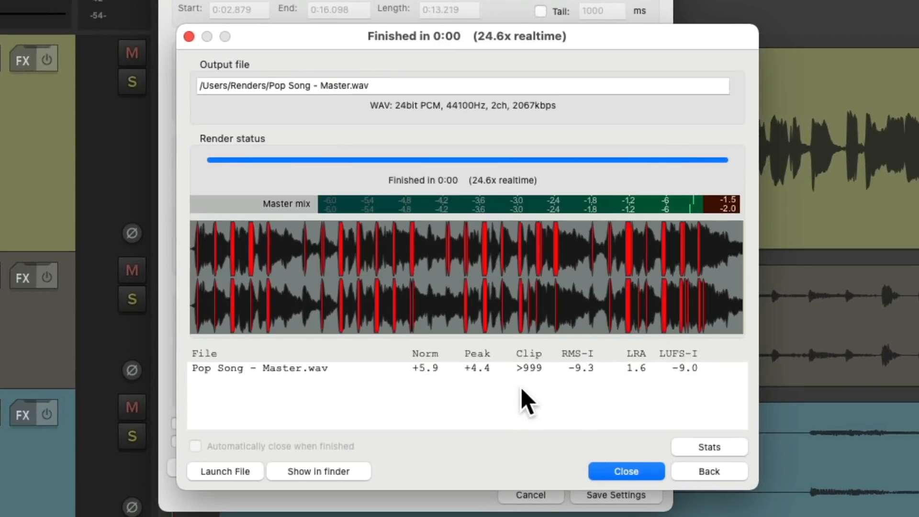
pyautogui.moveTo(703, 387)
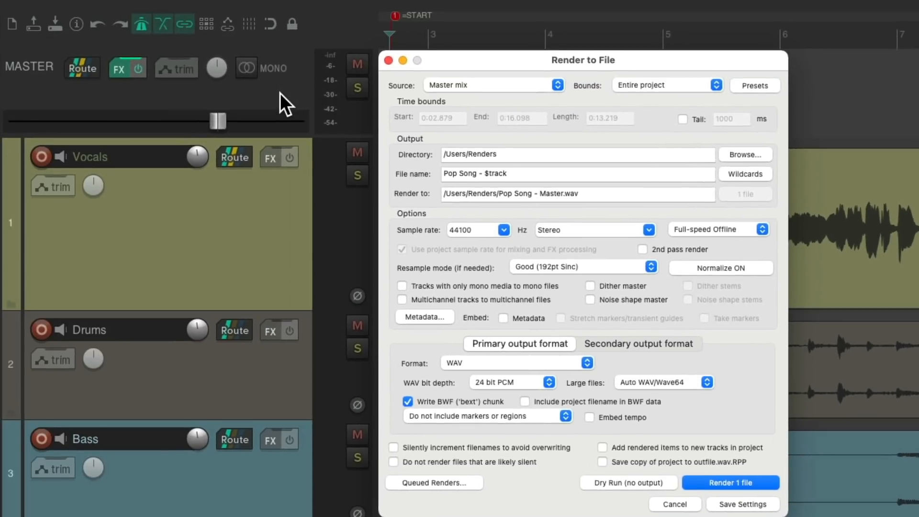
pyautogui.moveTo(121, 69)
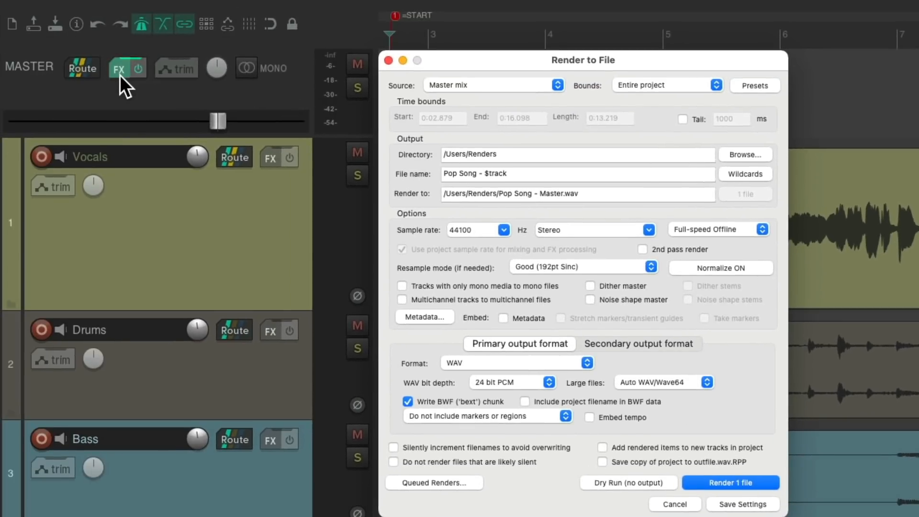
# View the master track FX chain's ReaLimit and Loudness Meter plugins.
pyautogui.click(120, 69)
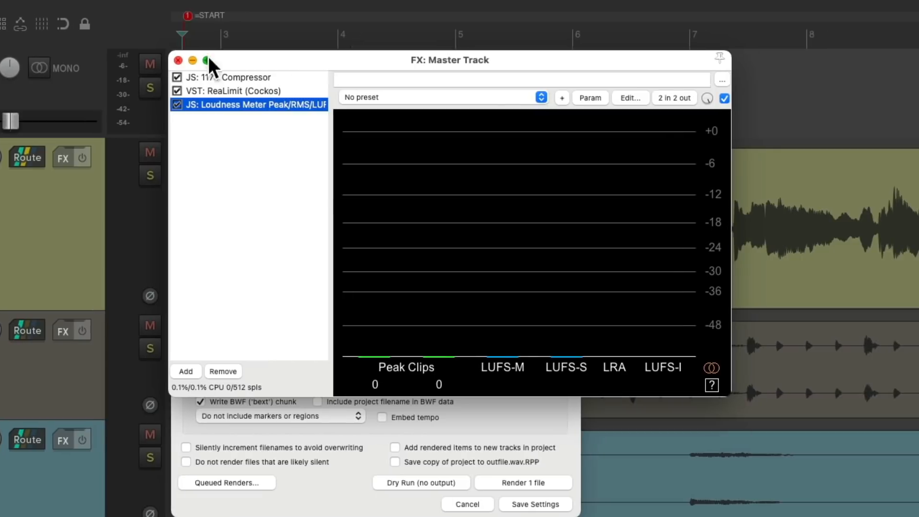
pyautogui.click(237, 91)
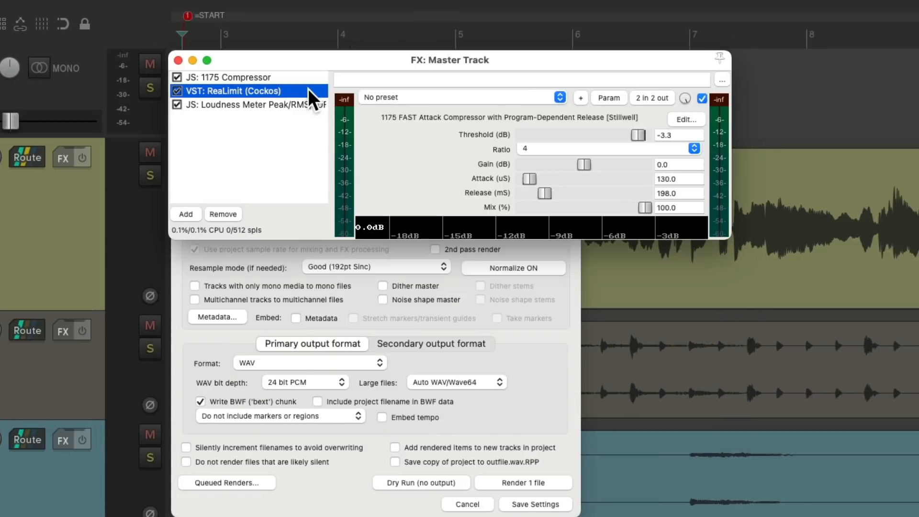
pyautogui.click(239, 91)
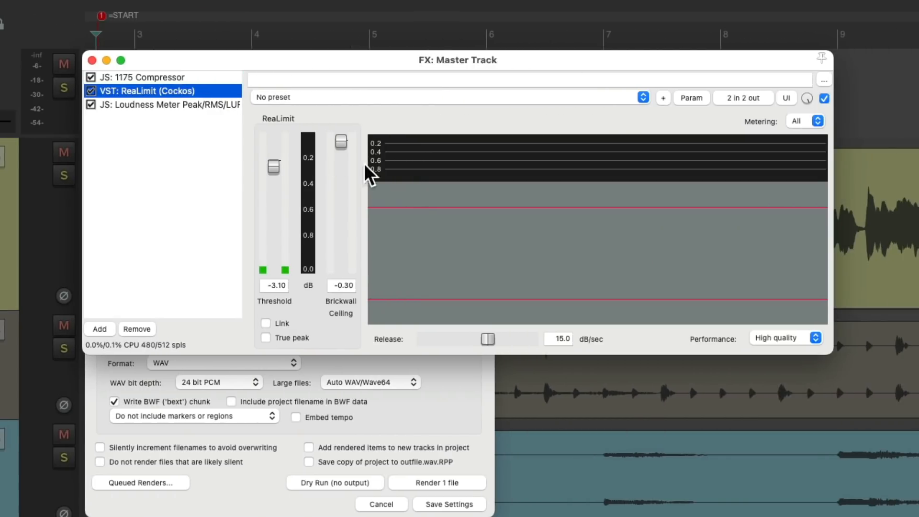
pyautogui.click(176, 104)
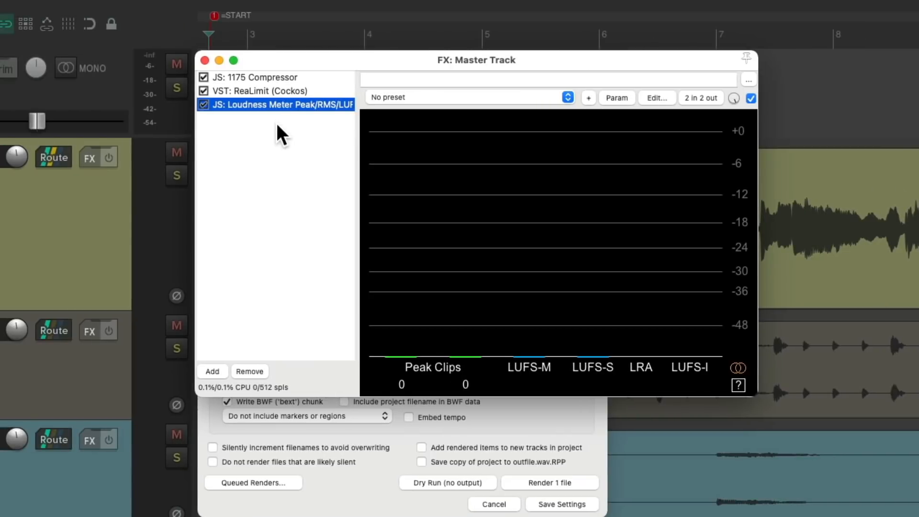
pyautogui.moveTo(707, 397)
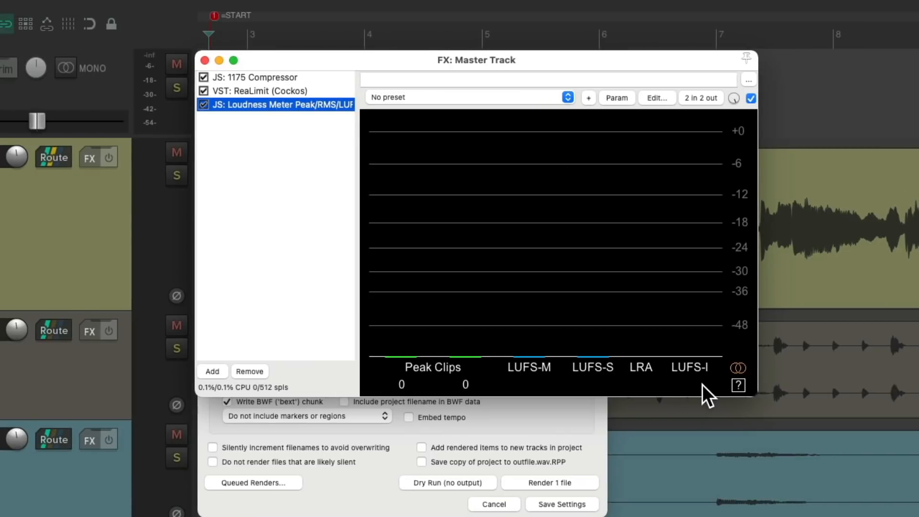
pyautogui.moveTo(251, 88)
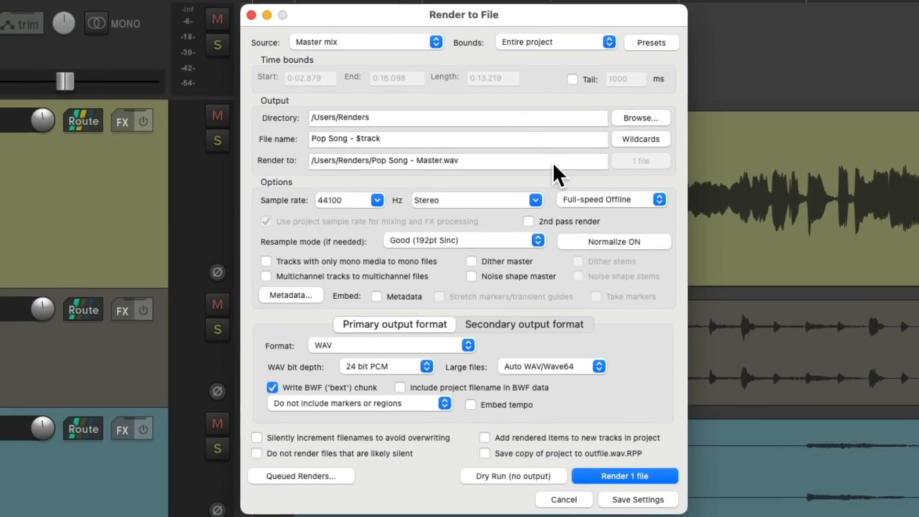
pyautogui.moveTo(577, 247)
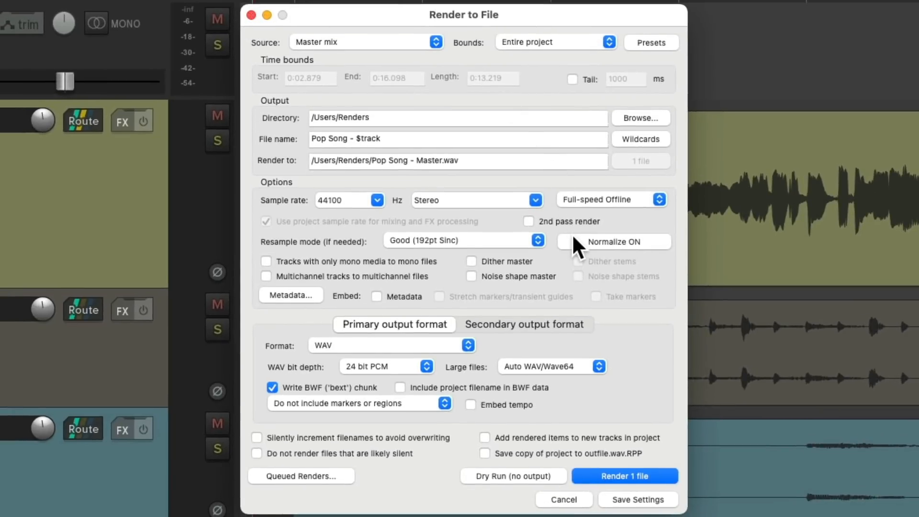
# Render Pop Song - Master.wav at -12 LUFS-I, peaking +1.4 dB with 33 clips.
pyautogui.click(612, 241)
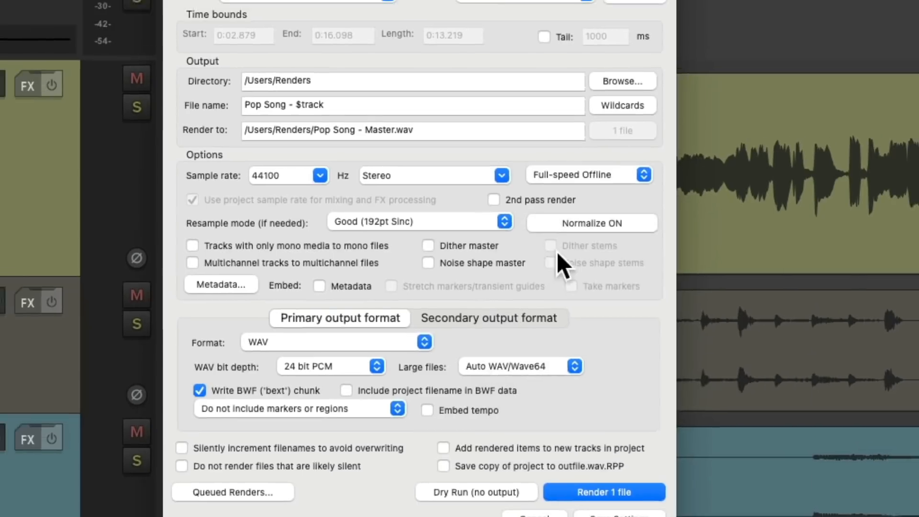
pyautogui.click(604, 491)
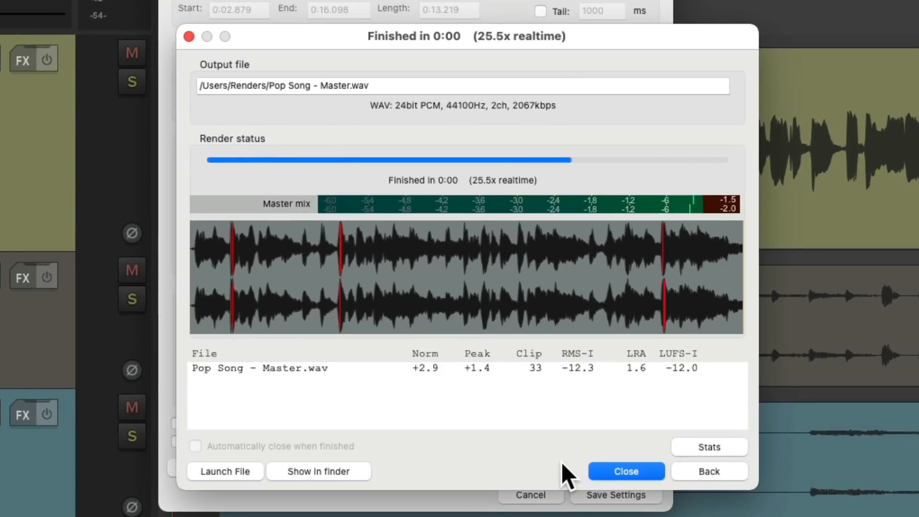
pyautogui.moveTo(623, 313)
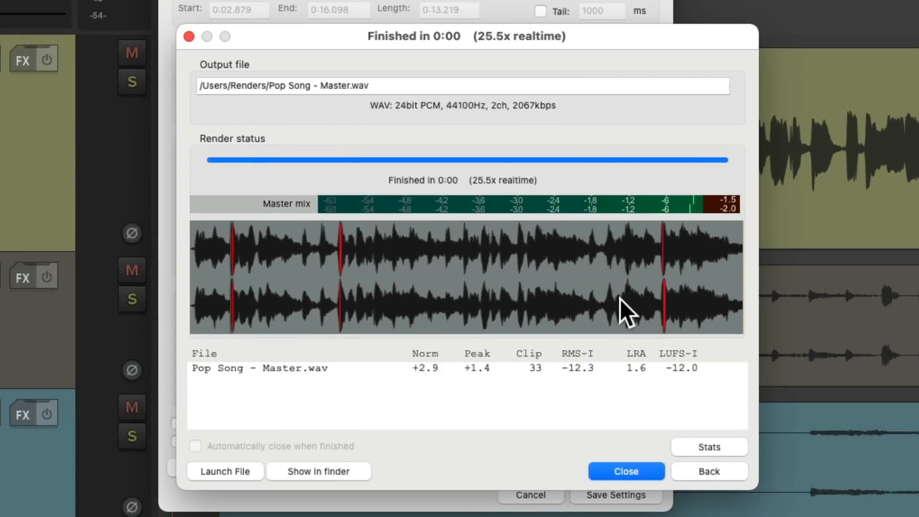
pyautogui.moveTo(545, 394)
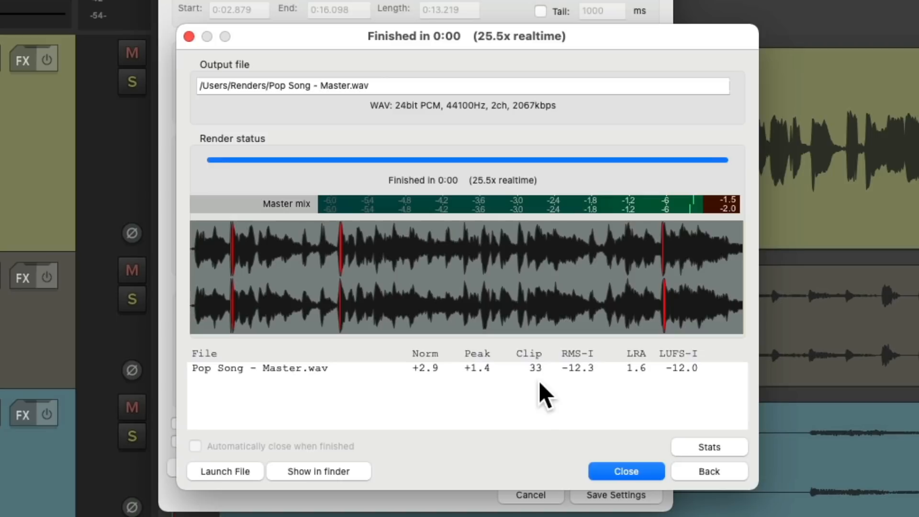
# Return from the render results to the Render to File settings.
pyautogui.click(708, 471)
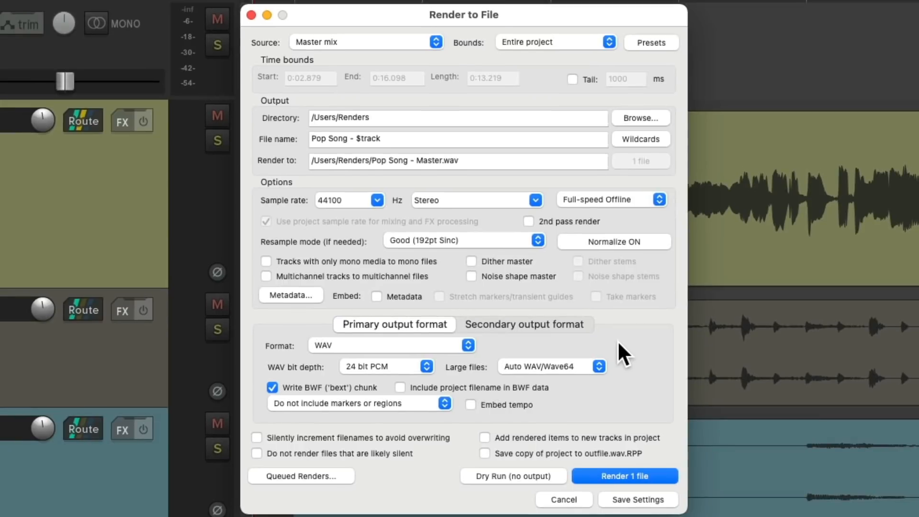
# Enable a brickwall limit at +0.00 dB sample peak alongside the -12 LUFS-I normalization.
pyautogui.click(612, 241)
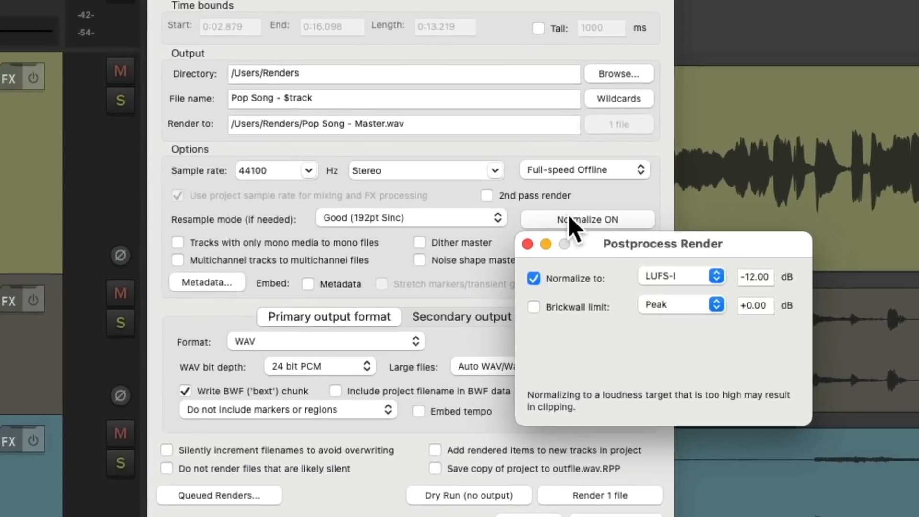
pyautogui.click(533, 307)
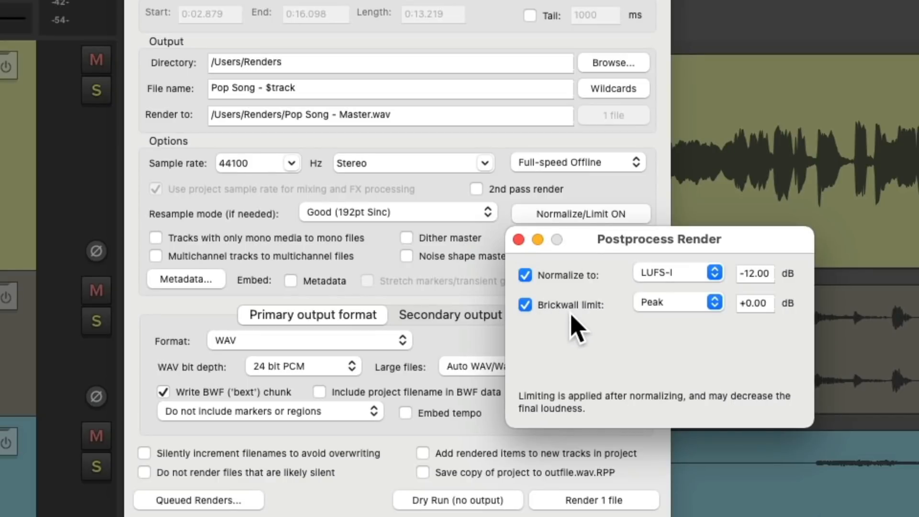
pyautogui.moveTo(709, 317)
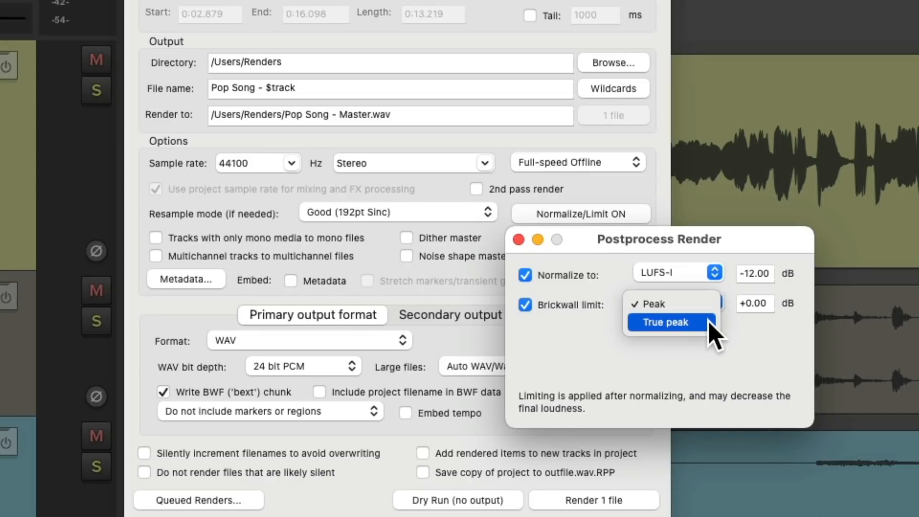
pyautogui.click(658, 304)
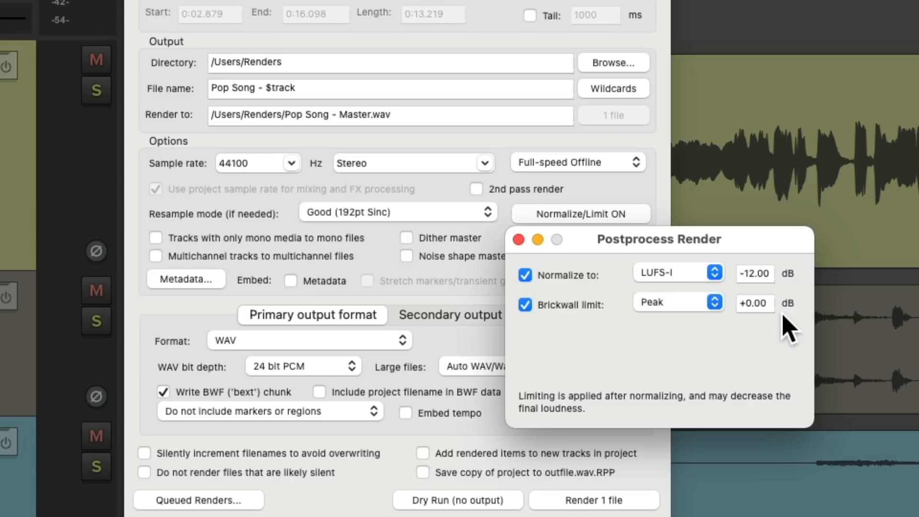
pyautogui.moveTo(776, 299)
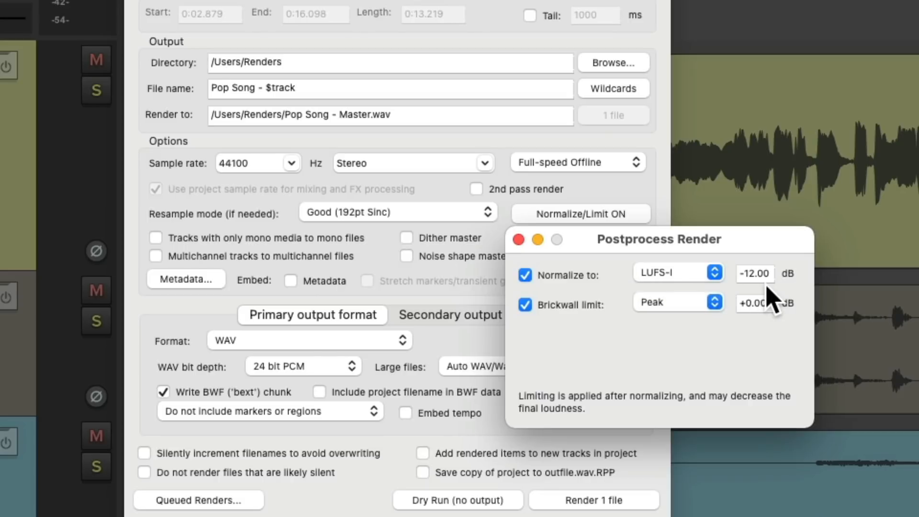
pyautogui.moveTo(698, 328)
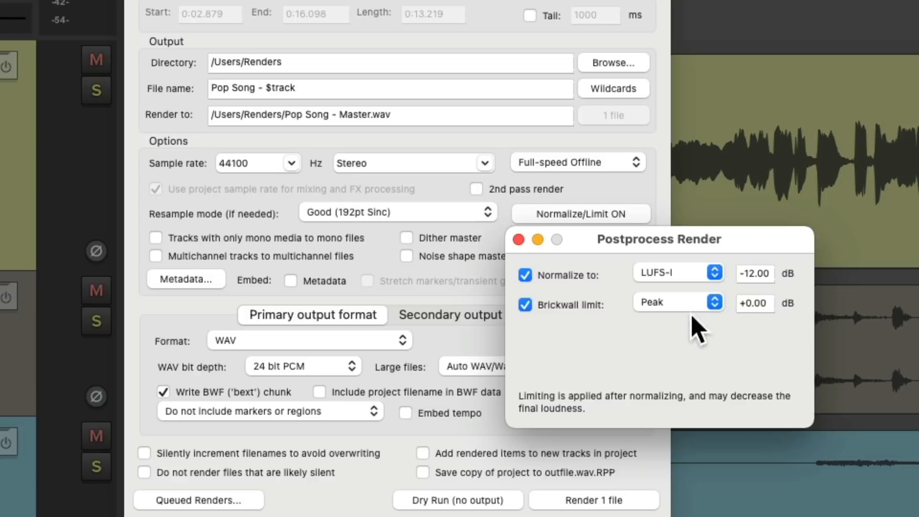
pyautogui.moveTo(646, 356)
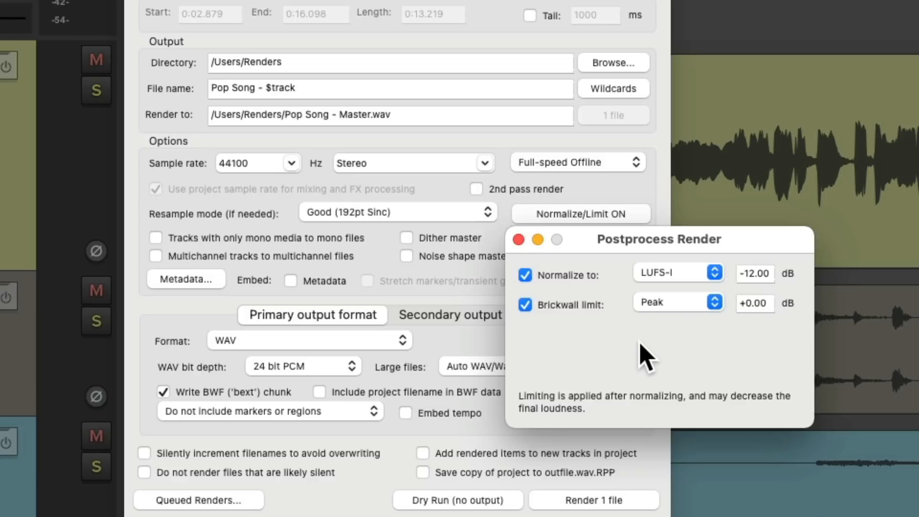
pyautogui.moveTo(638, 348)
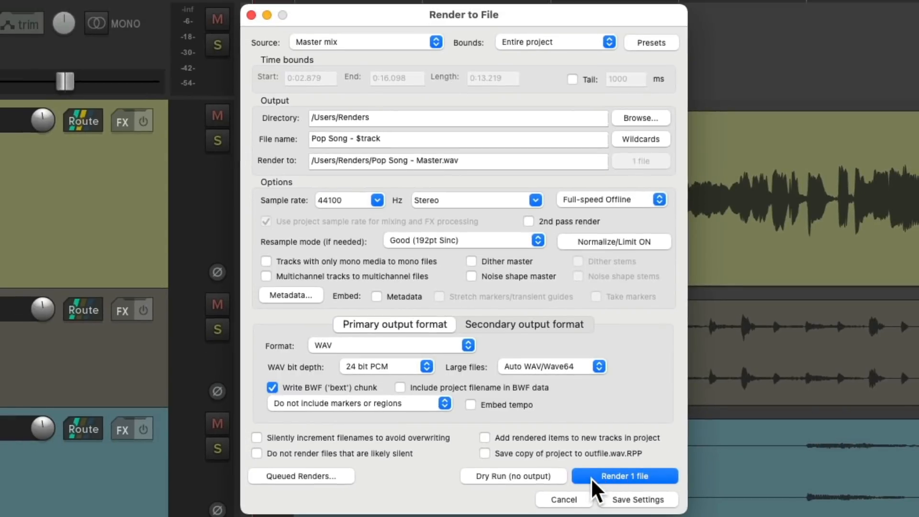
# Render the limited master, now peaking -0.0 dB with zero clips, and return to settings.
pyautogui.click(624, 476)
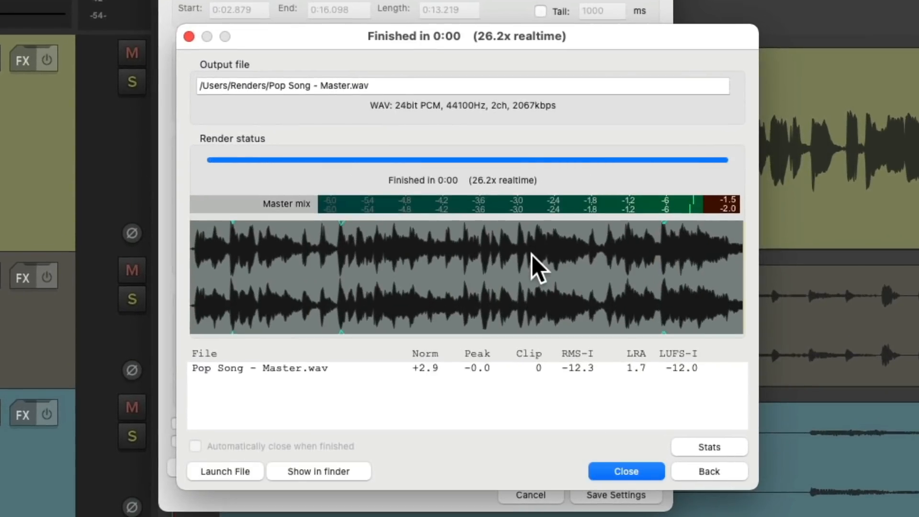
pyautogui.moveTo(675, 382)
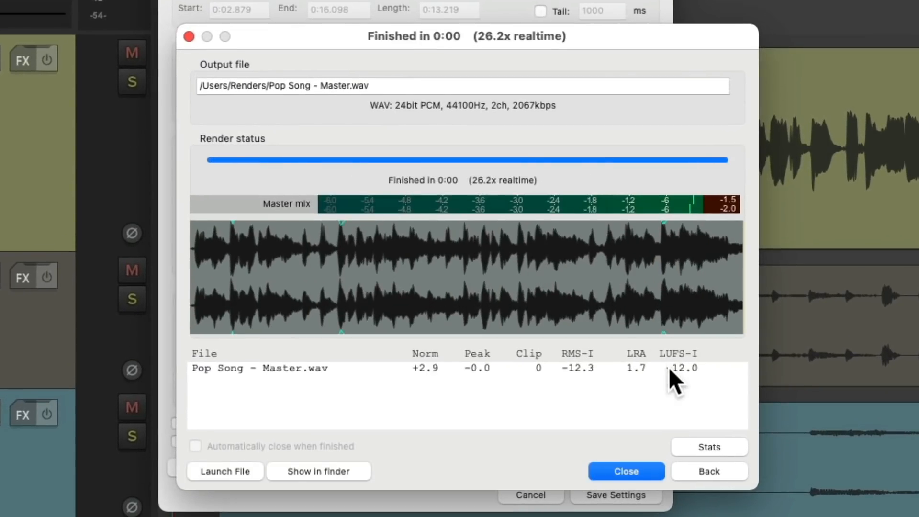
pyautogui.moveTo(458, 301)
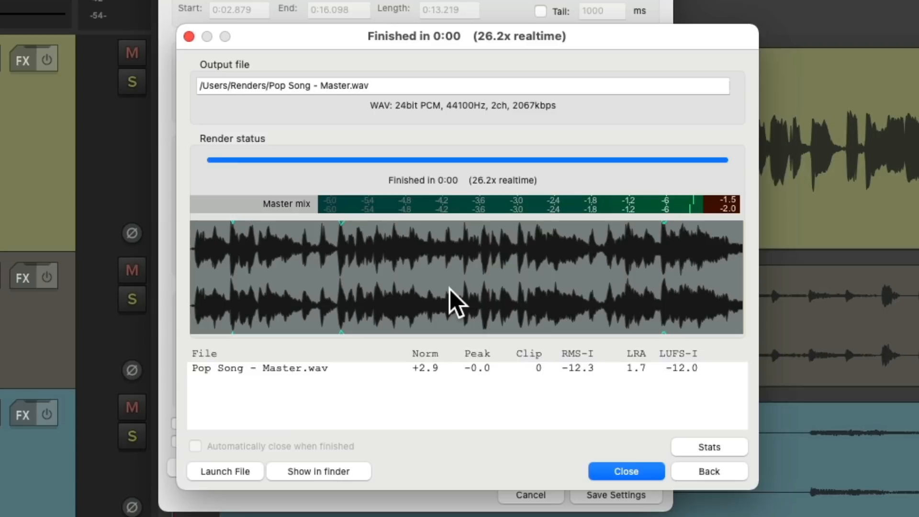
pyautogui.click(708, 471)
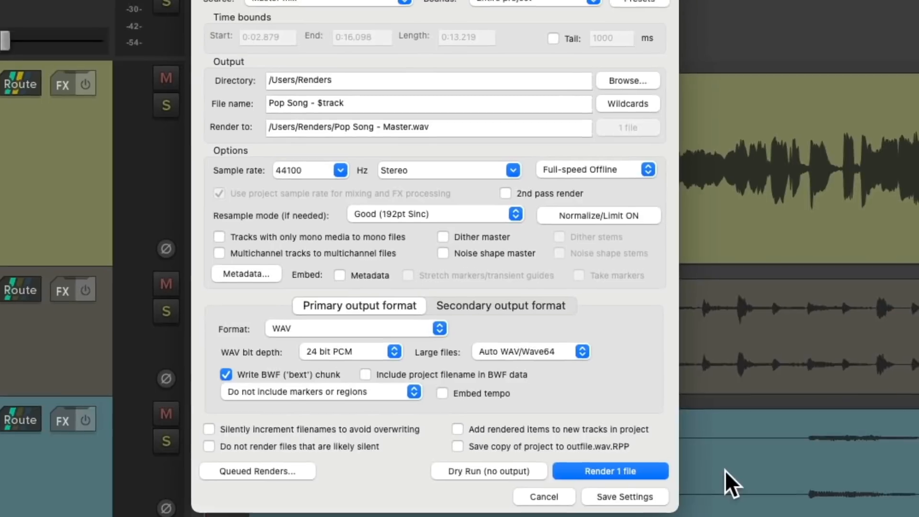
# Render the master with normalization and limiting off, peaking +1.0 dB with 19 clips.
pyautogui.click(598, 216)
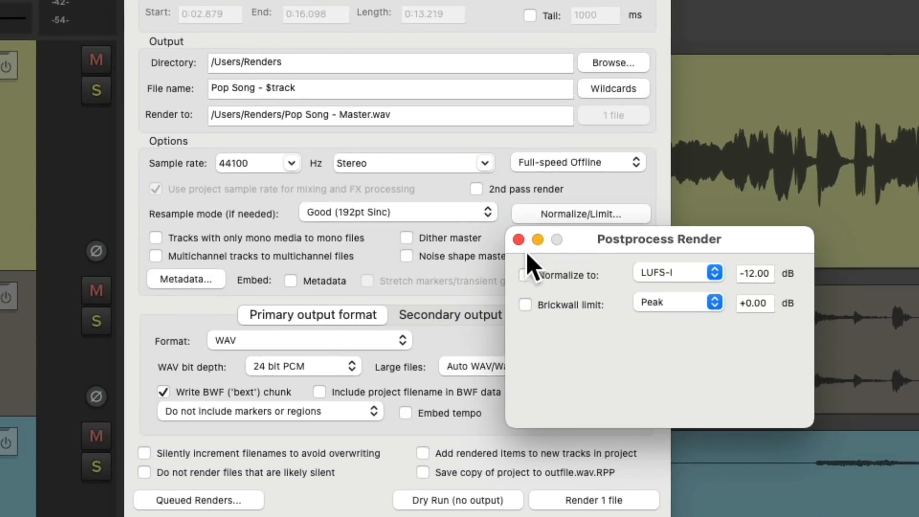
pyautogui.click(593, 499)
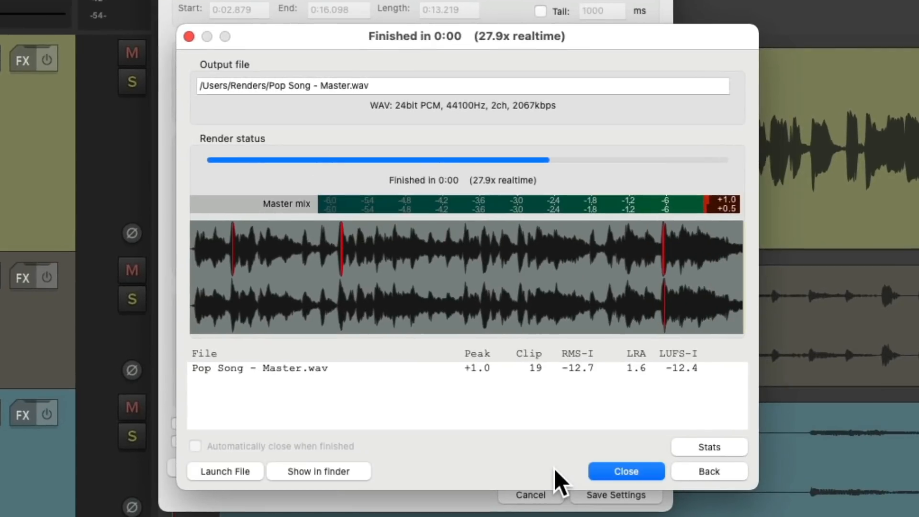
pyautogui.moveTo(554, 296)
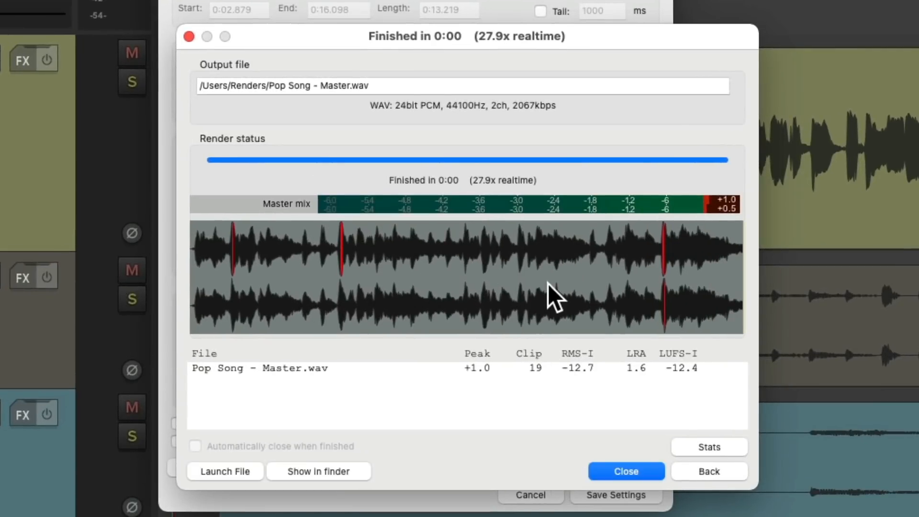
pyautogui.moveTo(549, 392)
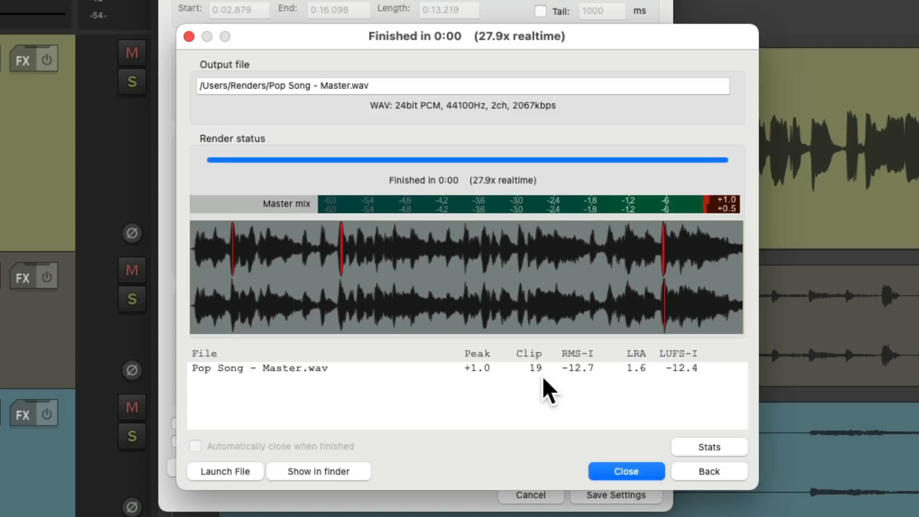
pyautogui.moveTo(708, 471)
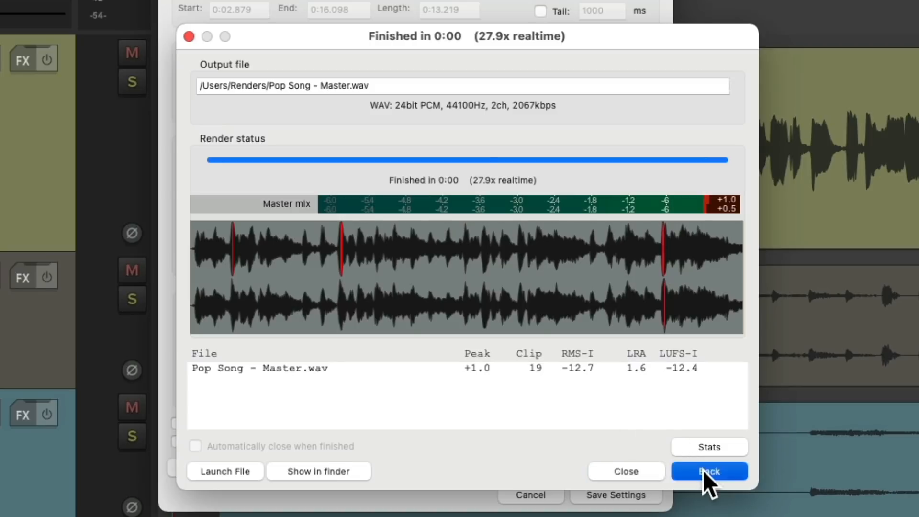
# Render the master with only the 0 dB peak brickwall limit, giving -0.0 dB and no clips.
pyautogui.click(708, 471)
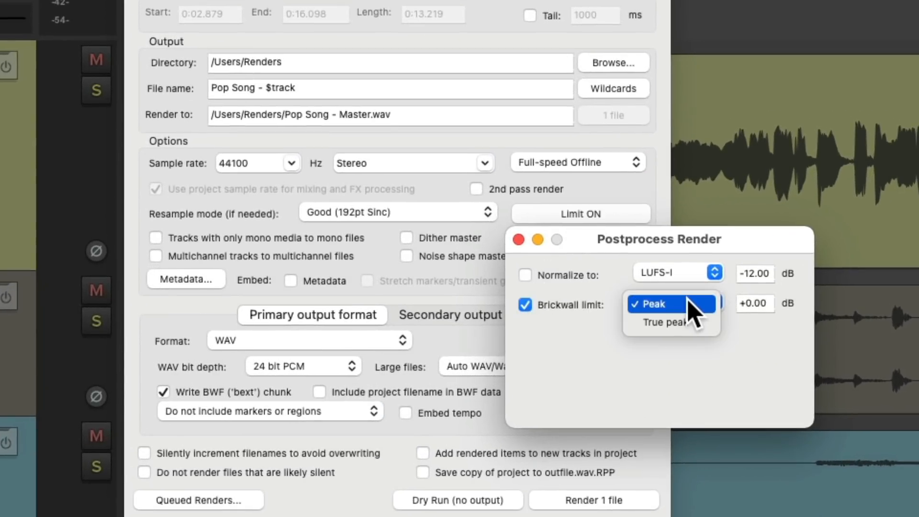
pyautogui.click(652, 304)
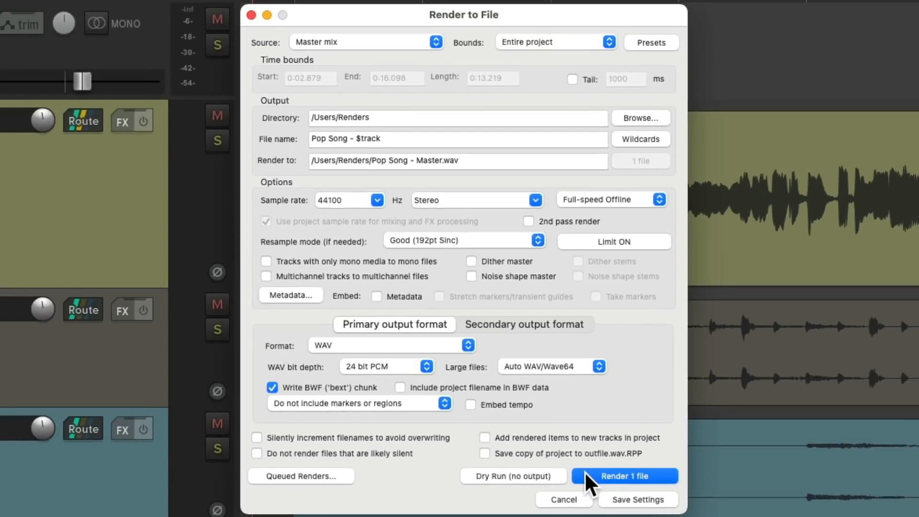
pyautogui.click(623, 475)
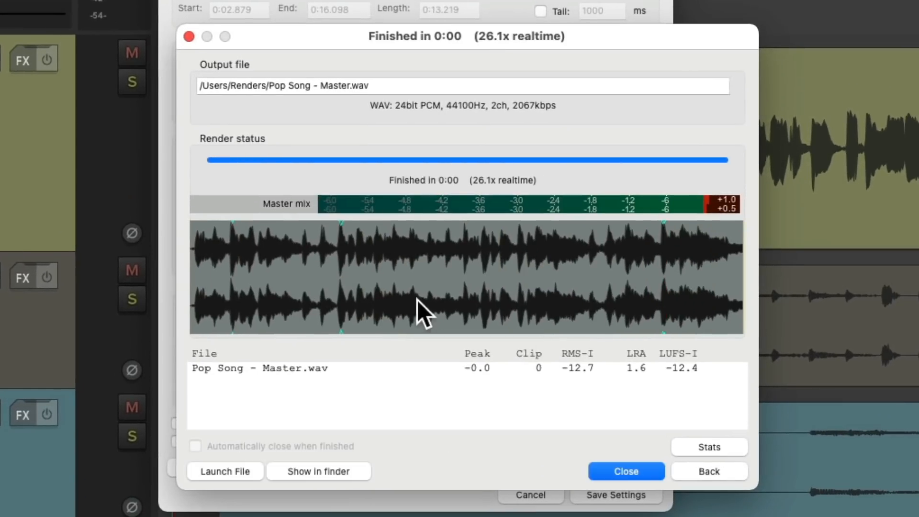
pyautogui.moveTo(508, 314)
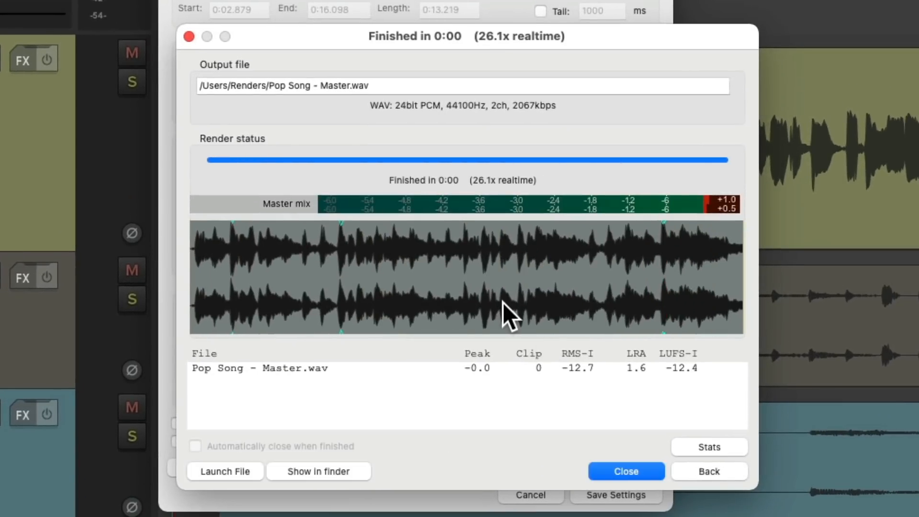
pyautogui.moveTo(540, 398)
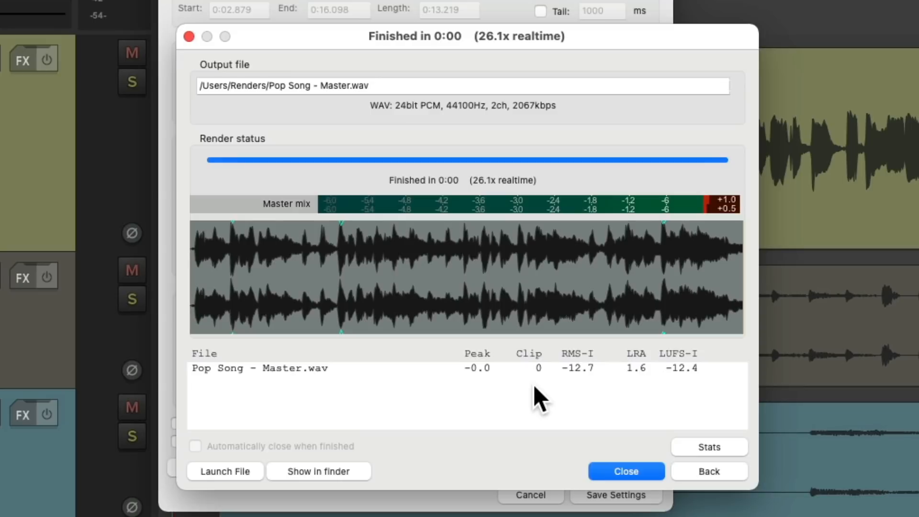
pyautogui.moveTo(702, 478)
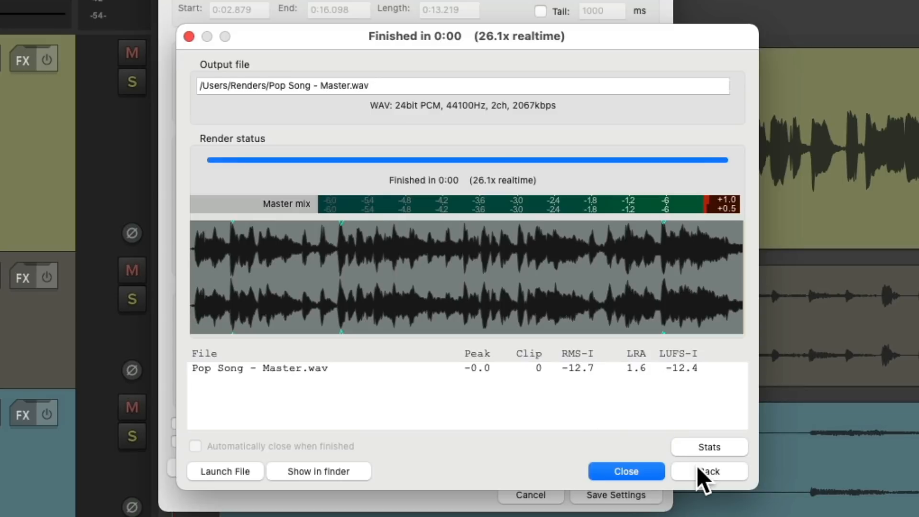
# Set Source to Selected tracks (stems) and render Vocals, Drums, Bass and Instruments WAVs.
pyautogui.click(708, 471)
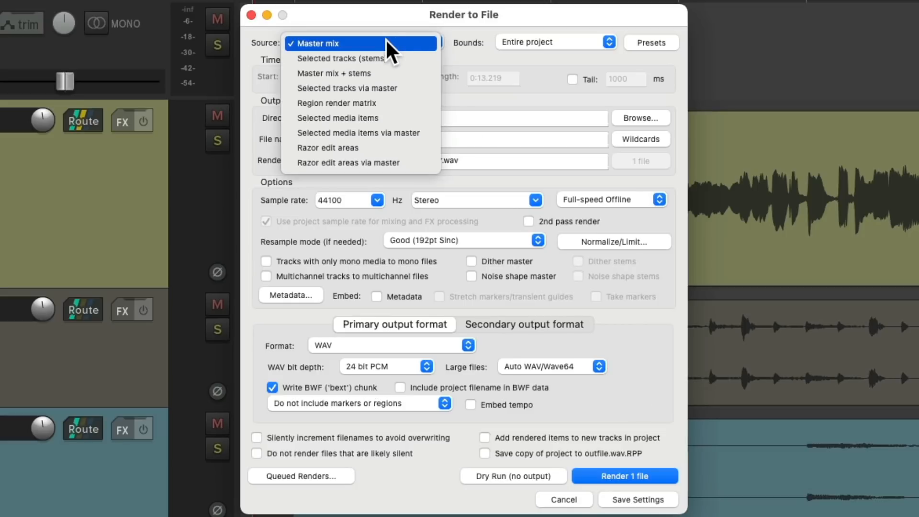
pyautogui.click(341, 58)
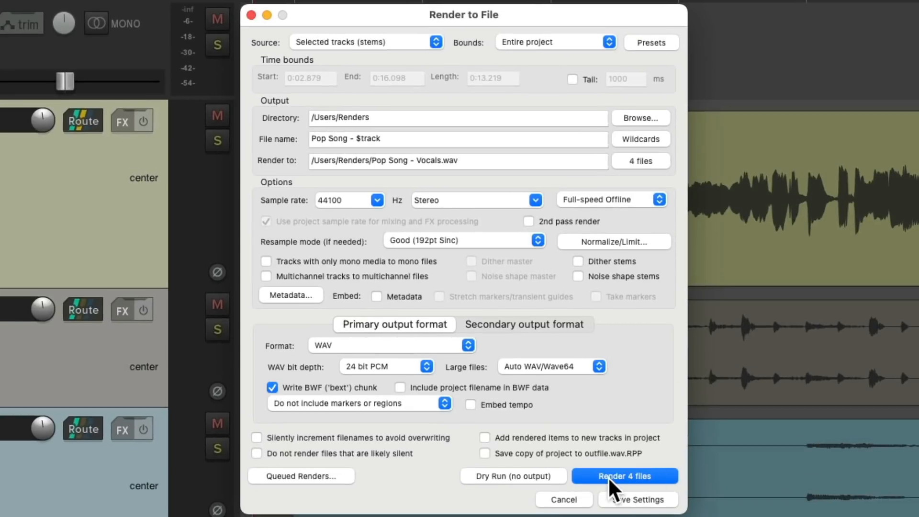
pyautogui.click(623, 476)
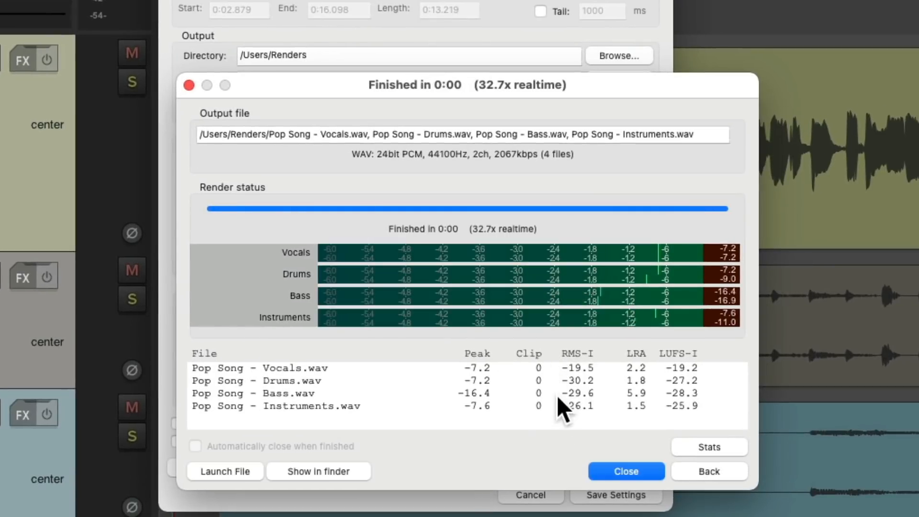
pyautogui.moveTo(501, 404)
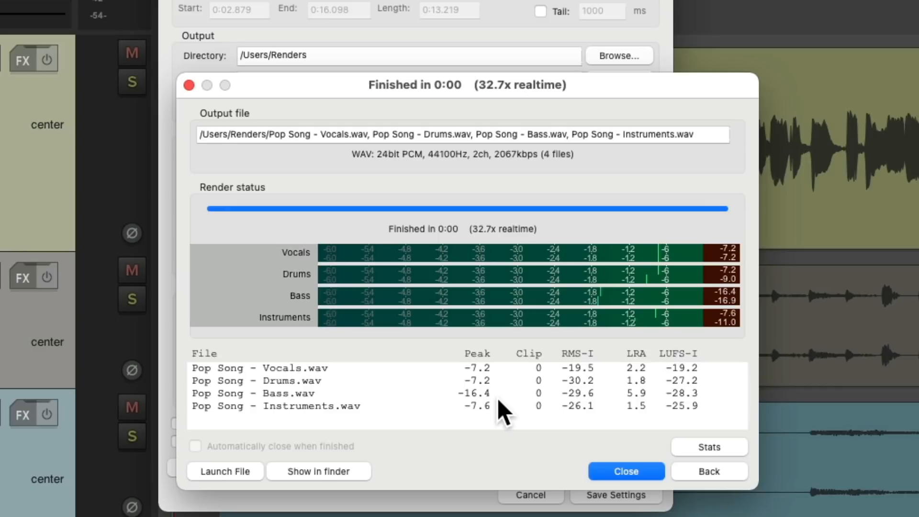
# Peak-normalize each stem to -0.3 dB and re-render the four stem files.
pyautogui.click(625, 470)
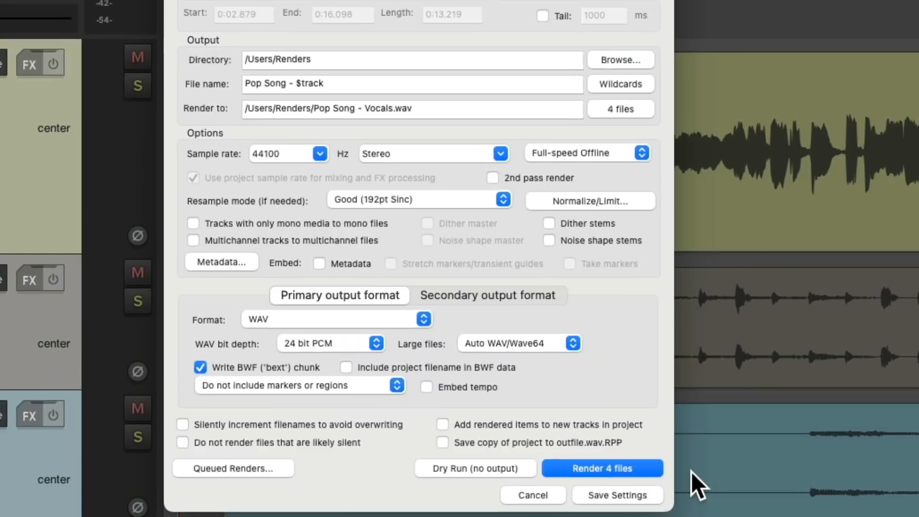
pyautogui.click(589, 201)
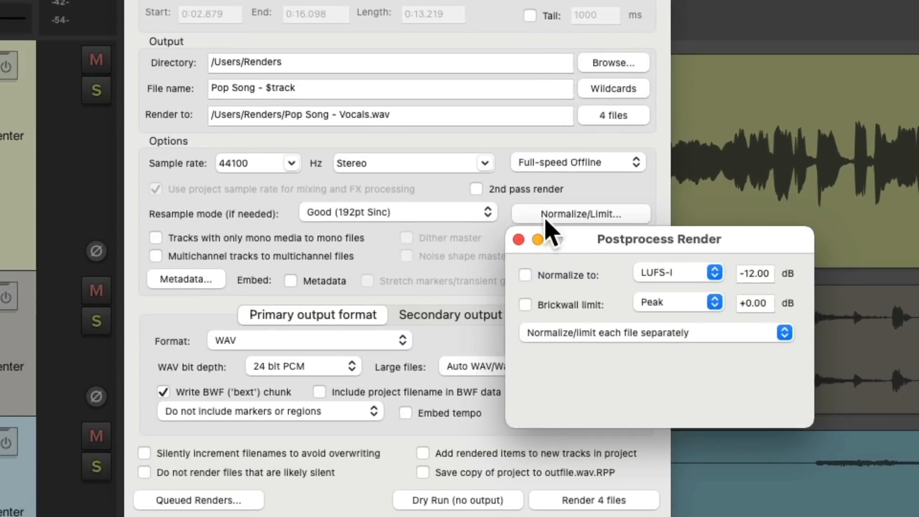
pyautogui.click(525, 275)
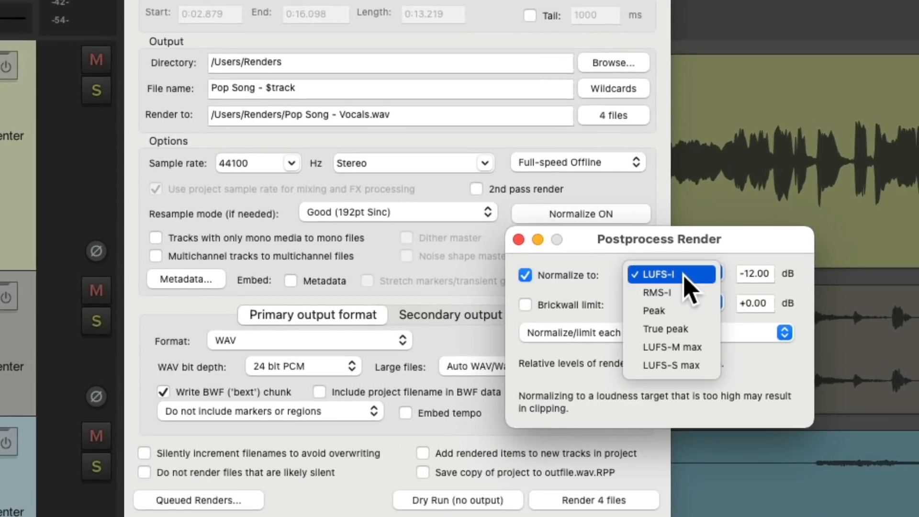
pyautogui.click(654, 310)
pyautogui.write('-0.3')
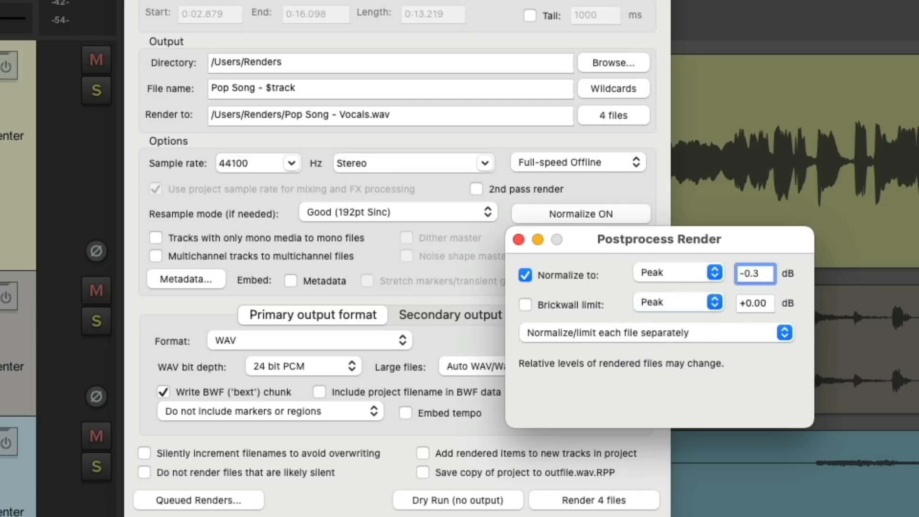
pyautogui.moveTo(577, 361)
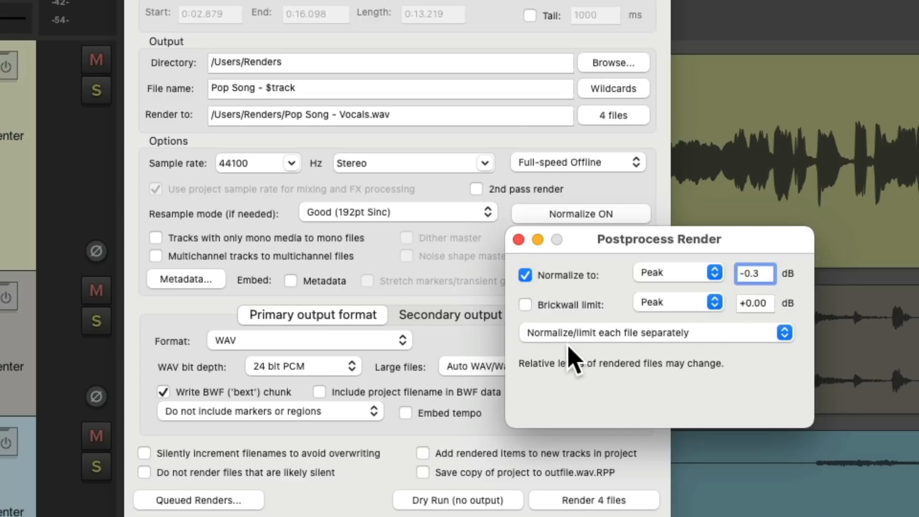
pyautogui.moveTo(682, 361)
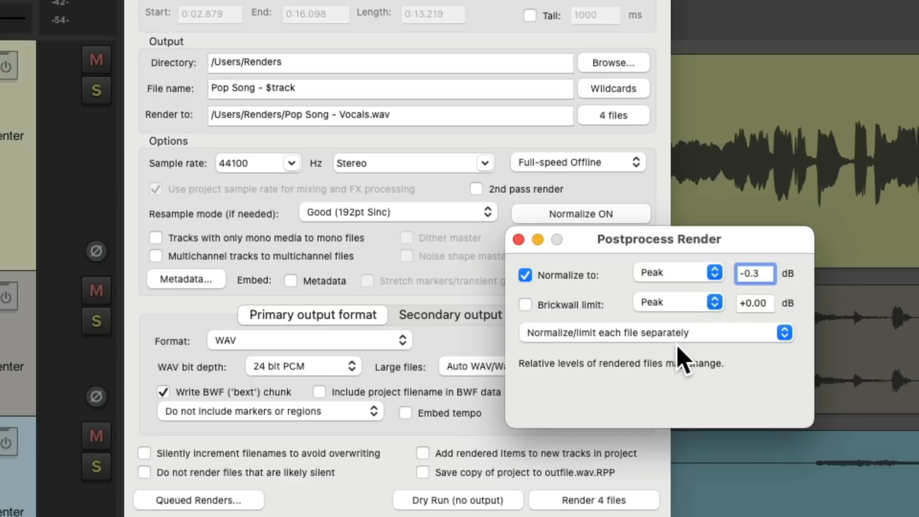
pyautogui.click(754, 274)
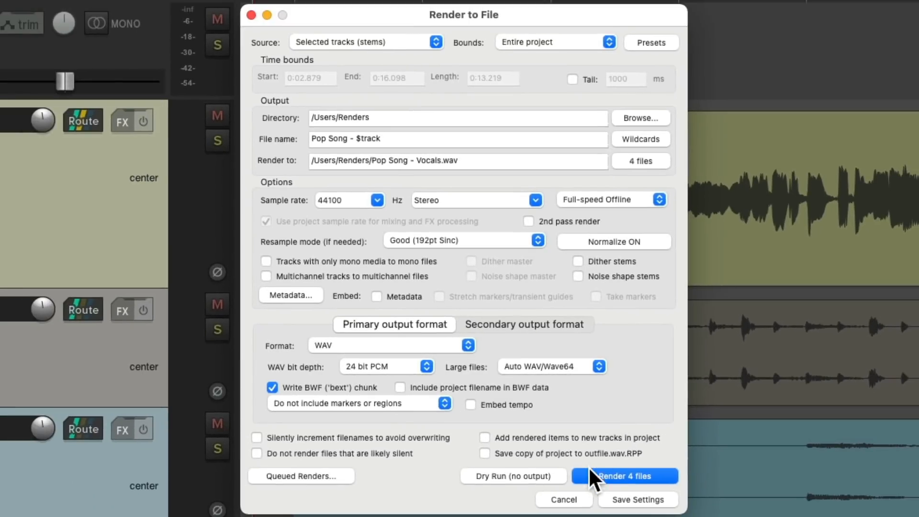
pyautogui.click(623, 476)
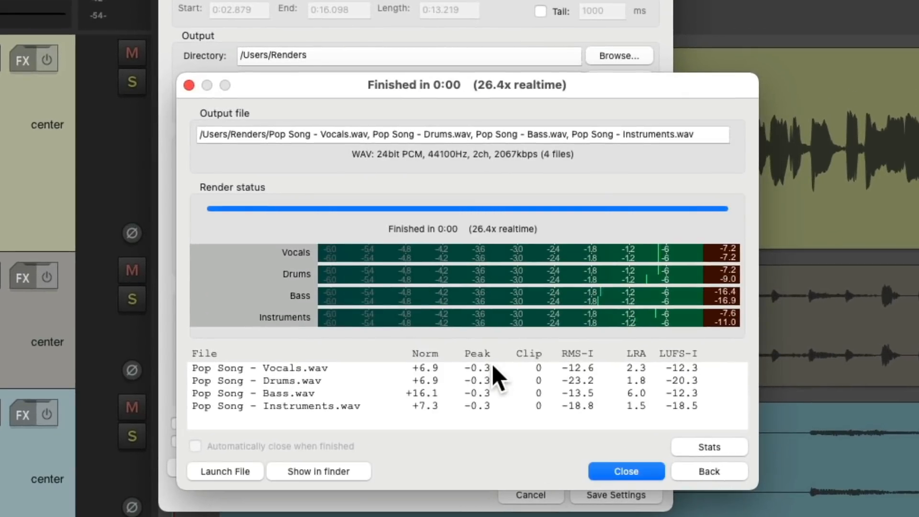
pyautogui.moveTo(513, 413)
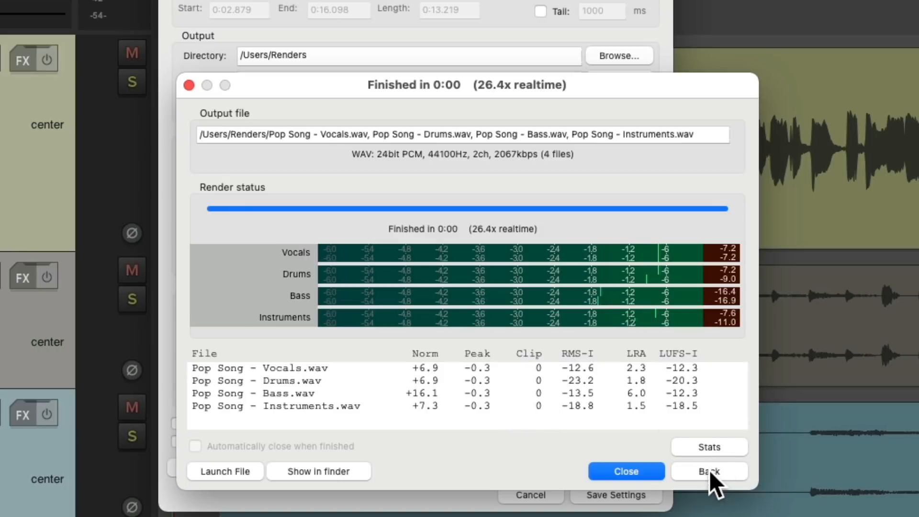
# Choose 'Normalize/limit master mix, common gain to stems' and set Source to Master mix + stems.
pyautogui.click(708, 470)
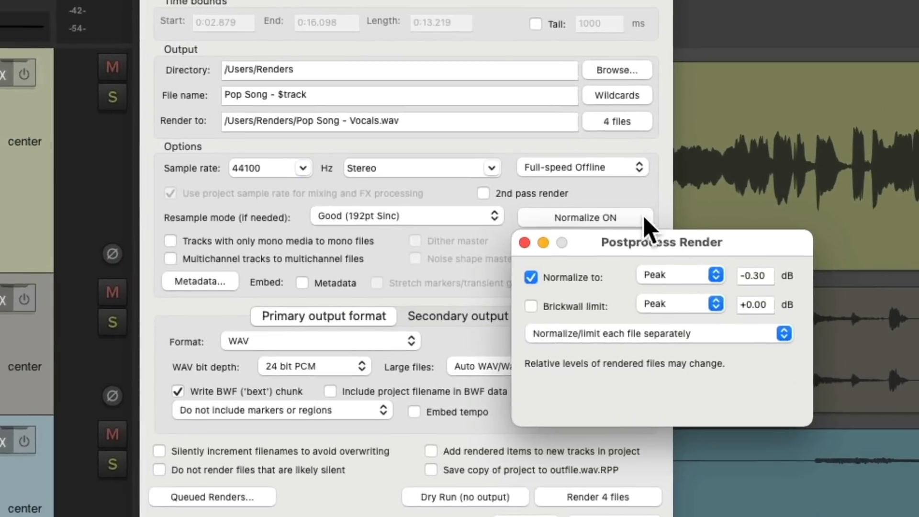
pyautogui.click(659, 333)
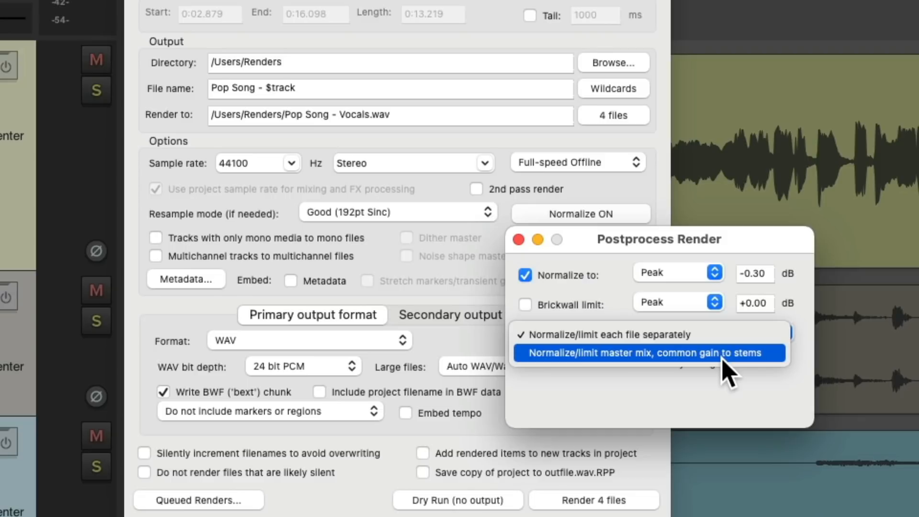
pyautogui.click(649, 352)
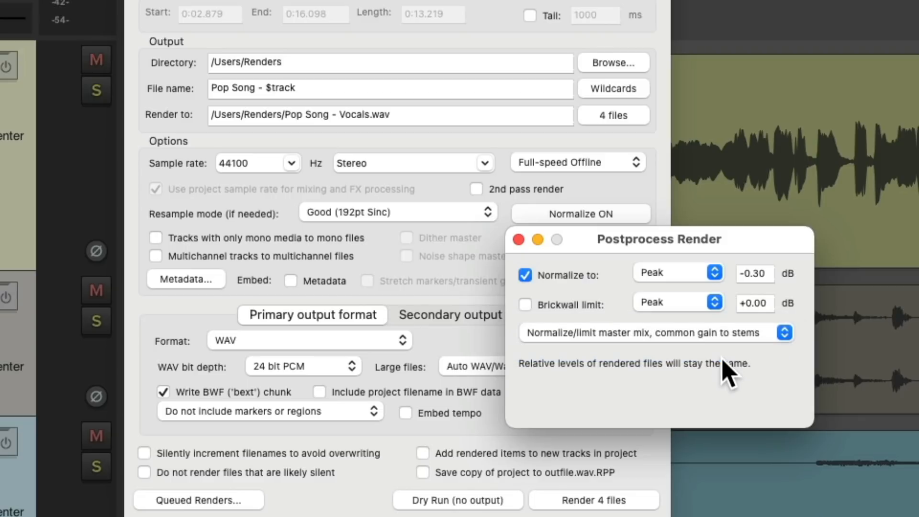
pyautogui.moveTo(674, 296)
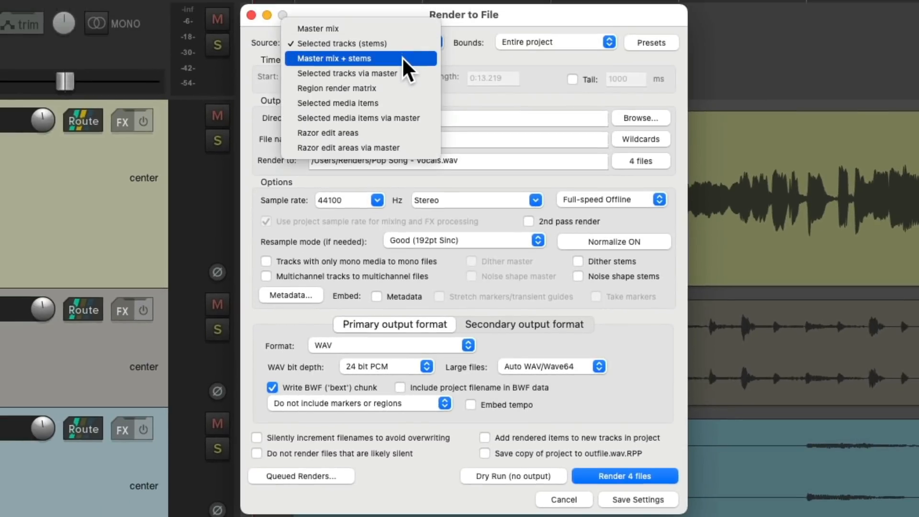
pyautogui.click(334, 58)
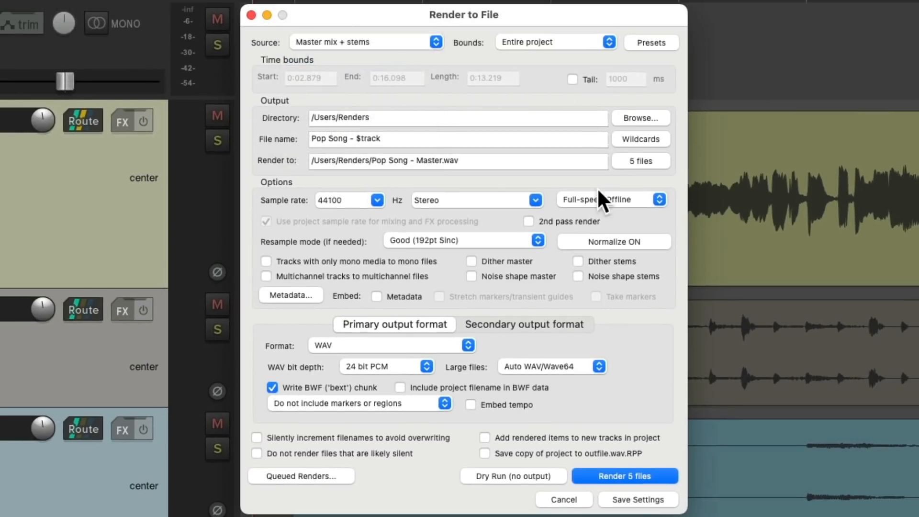
pyautogui.click(614, 241)
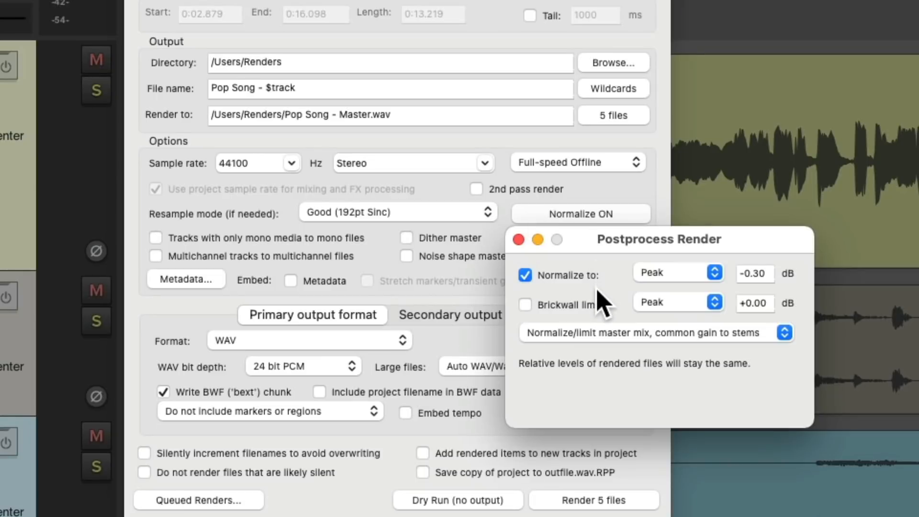
pyautogui.moveTo(579, 339)
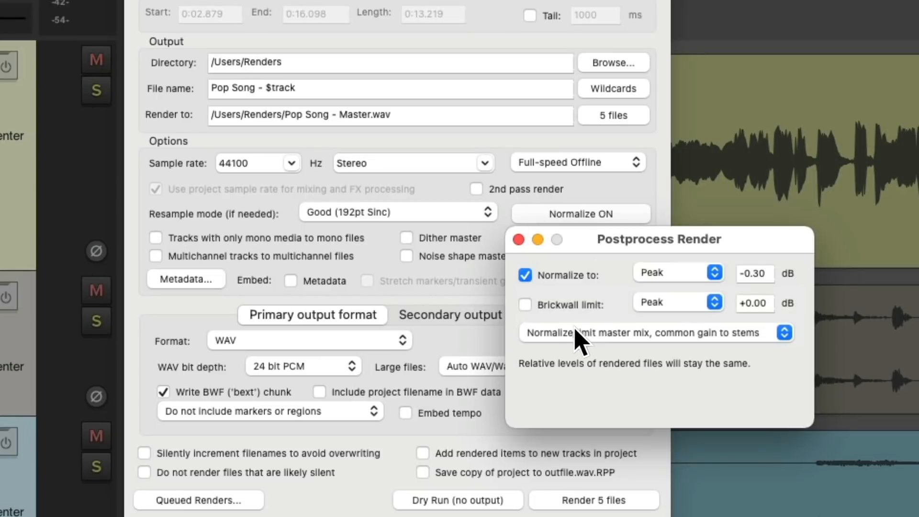
pyautogui.moveTo(627, 349)
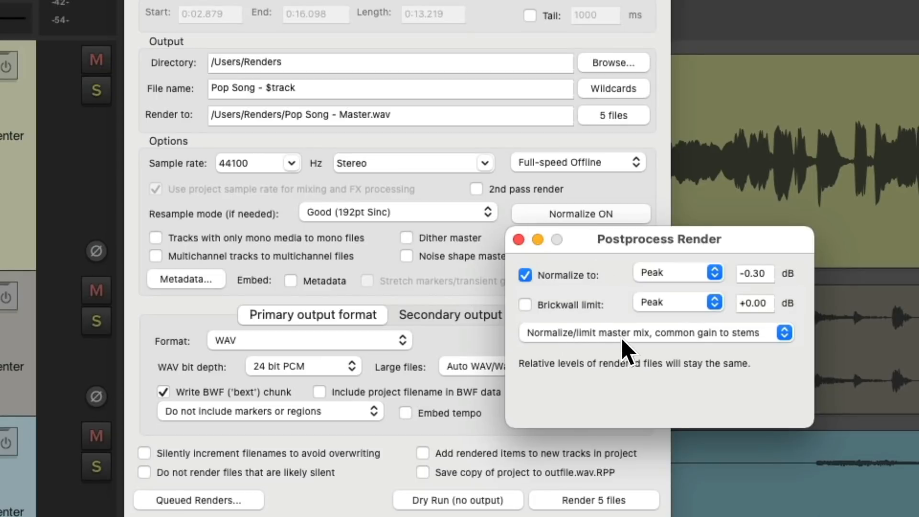
pyautogui.moveTo(715, 351)
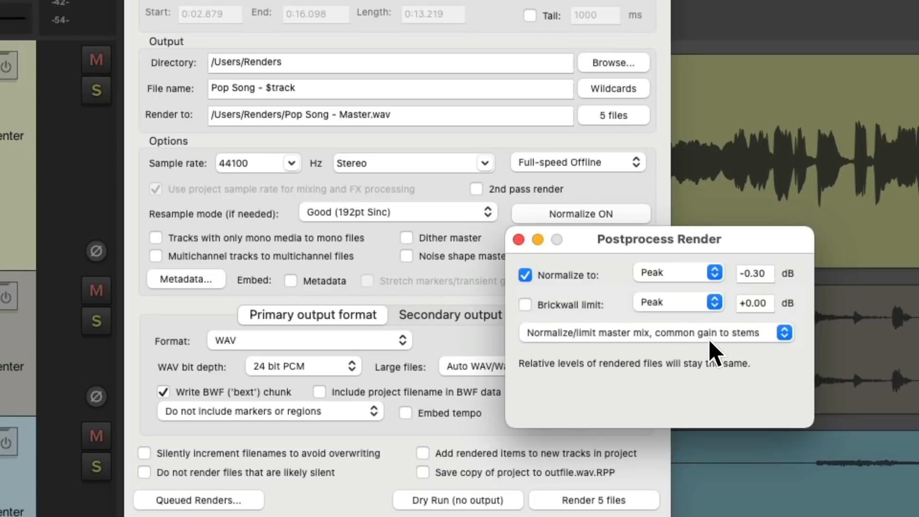
pyautogui.moveTo(747, 346)
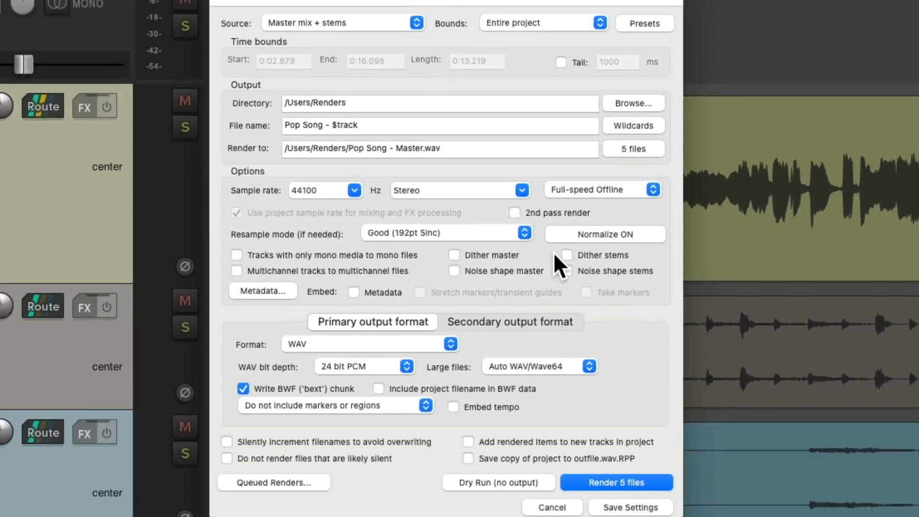
# Render the five files: master peaking -0.3 dB, stems sharing the +1.2 dB gain.
pyautogui.click(615, 481)
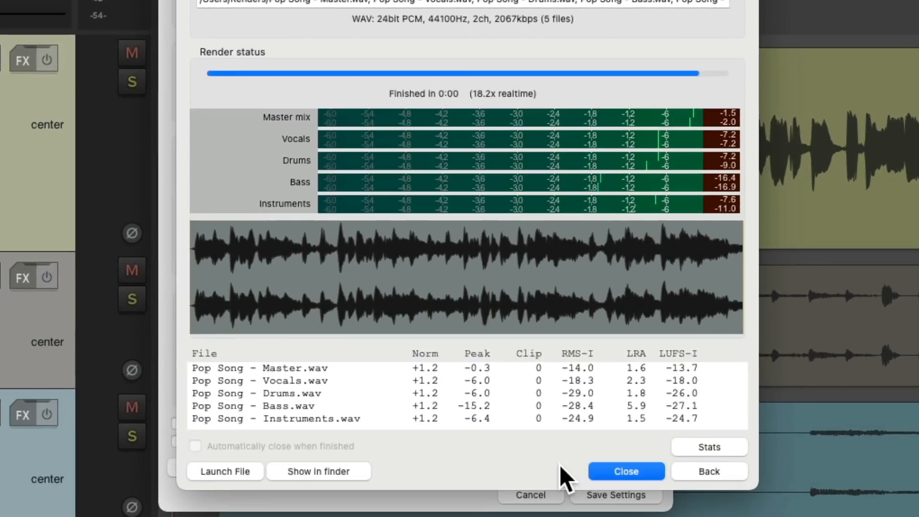
pyautogui.moveTo(378, 392)
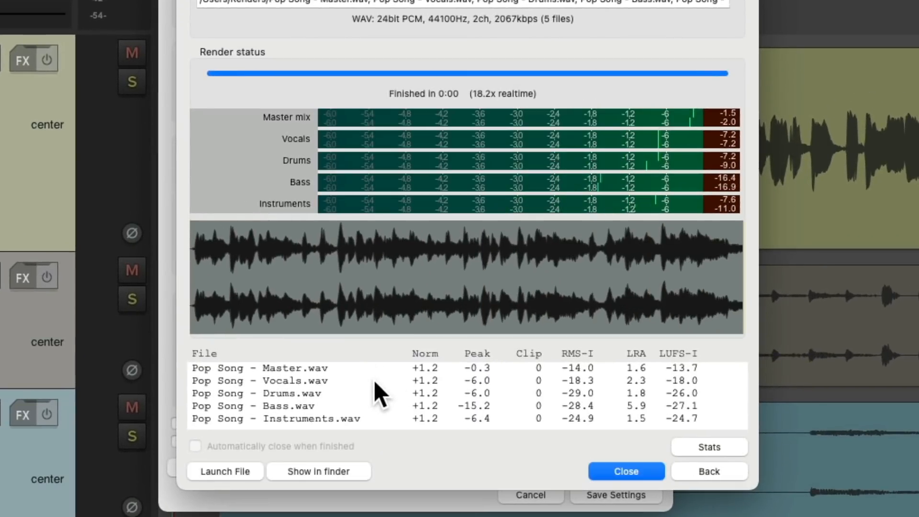
pyautogui.moveTo(506, 381)
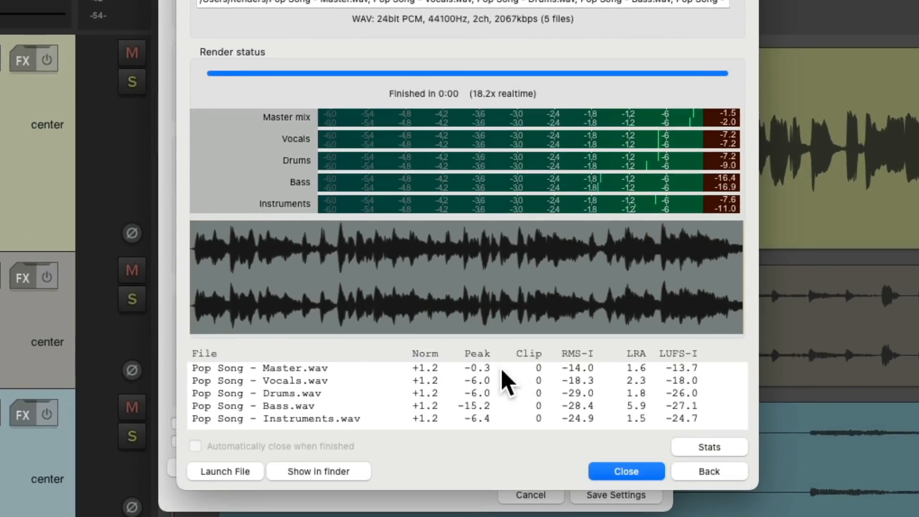
pyautogui.moveTo(510, 416)
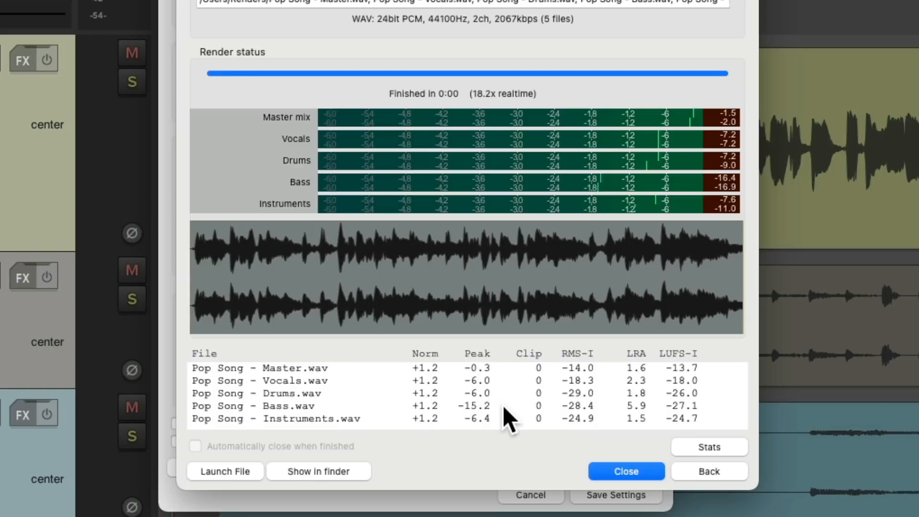
pyautogui.moveTo(449, 442)
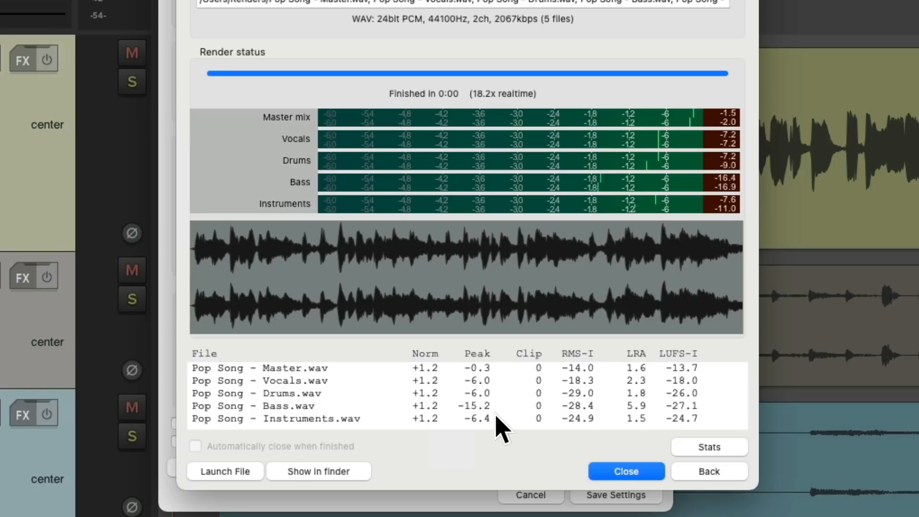
pyautogui.moveTo(501, 430)
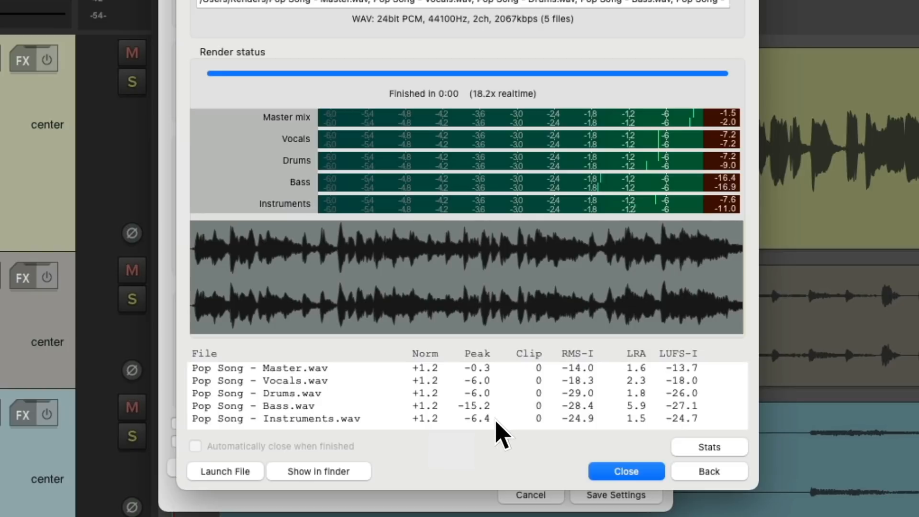
pyautogui.moveTo(454, 451)
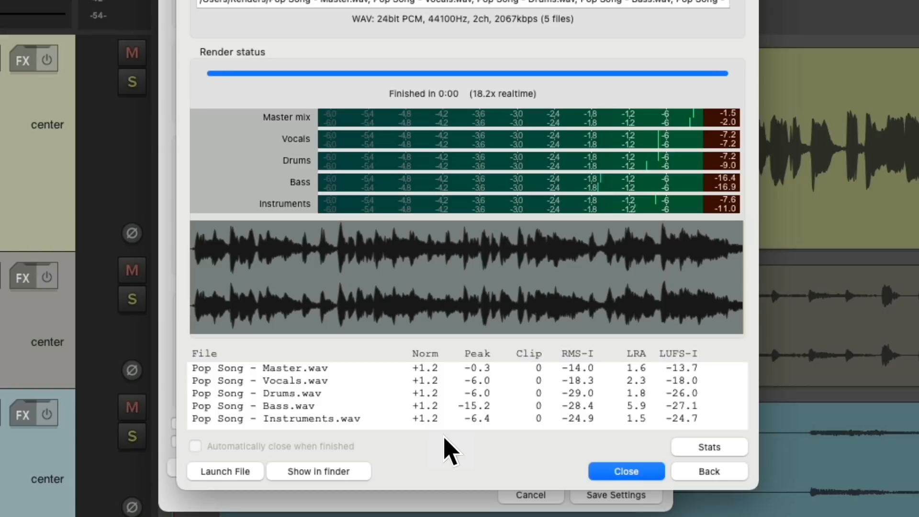